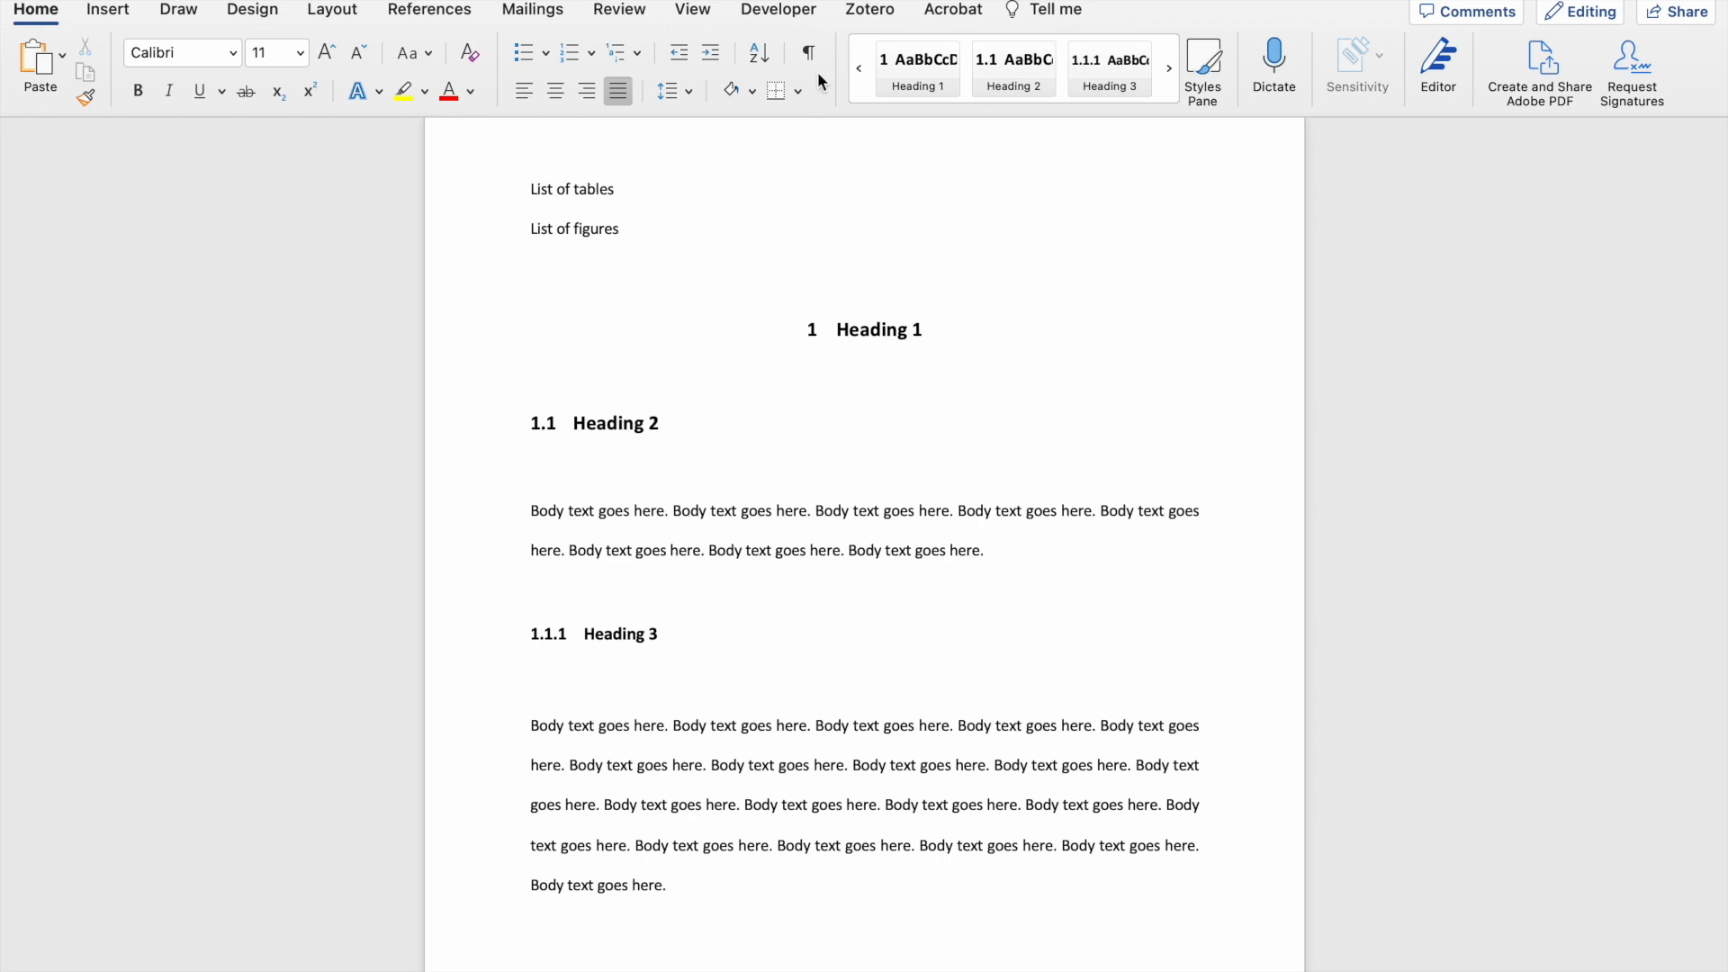
mouse_move(808, 53)
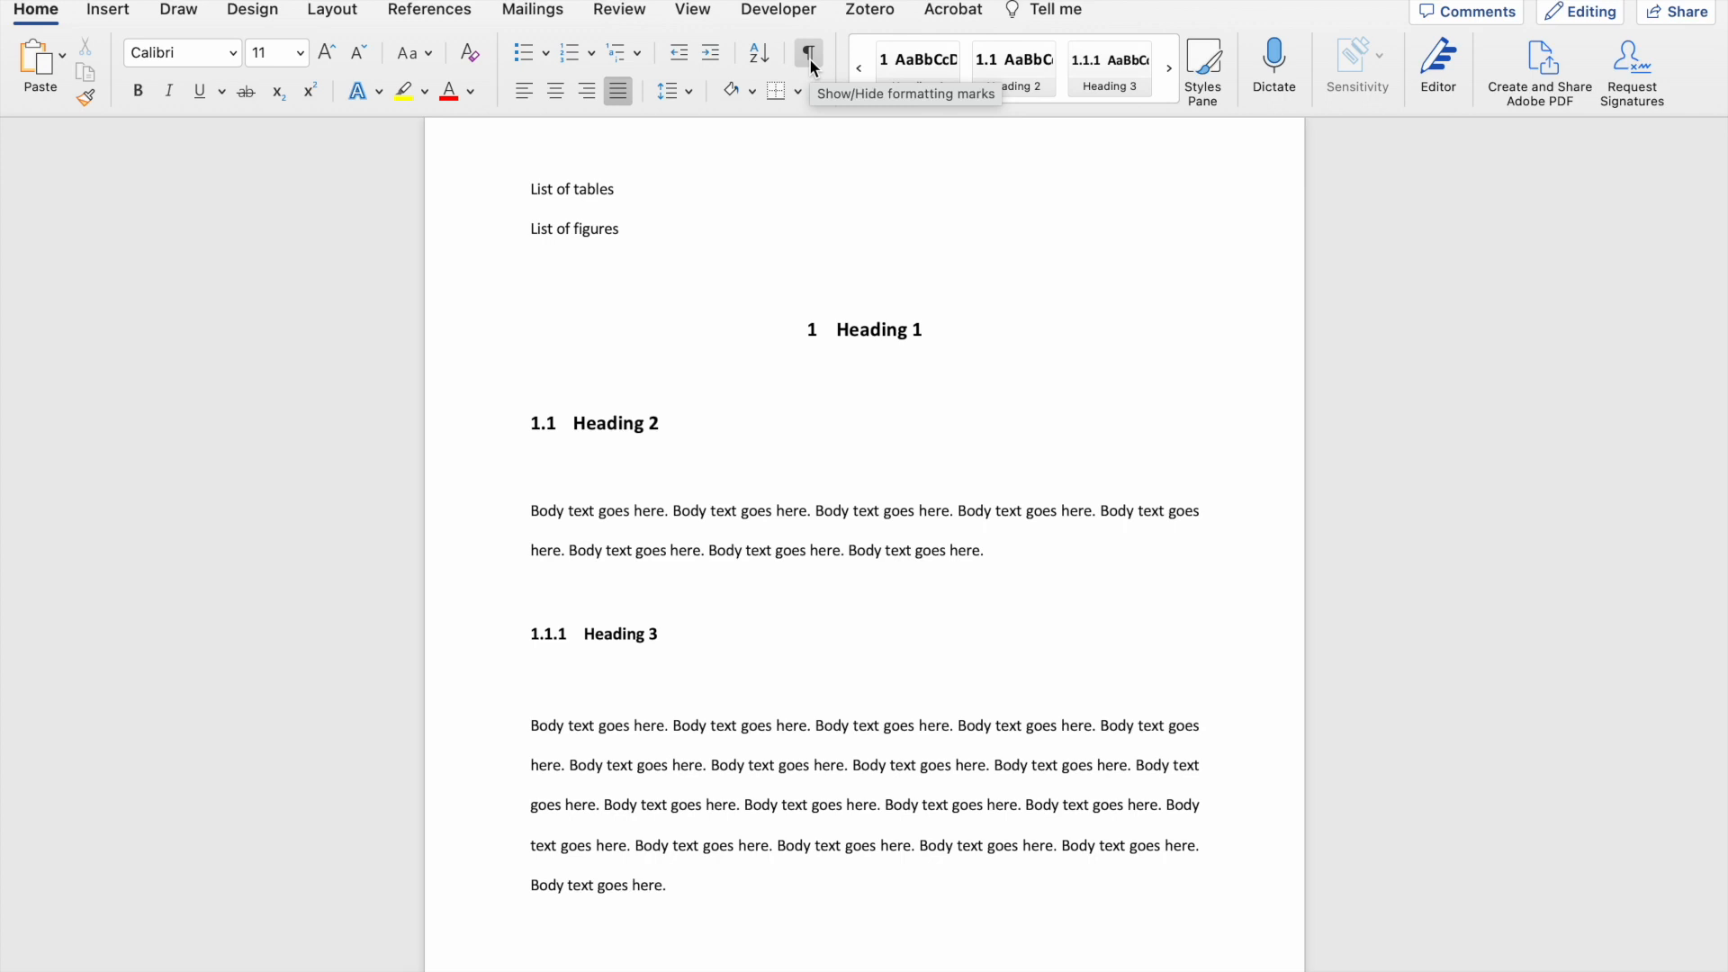
- Toggle Show/Hide ¶ on, off, and on again so pilcrows and space dots stay visible
left_click(808, 53)
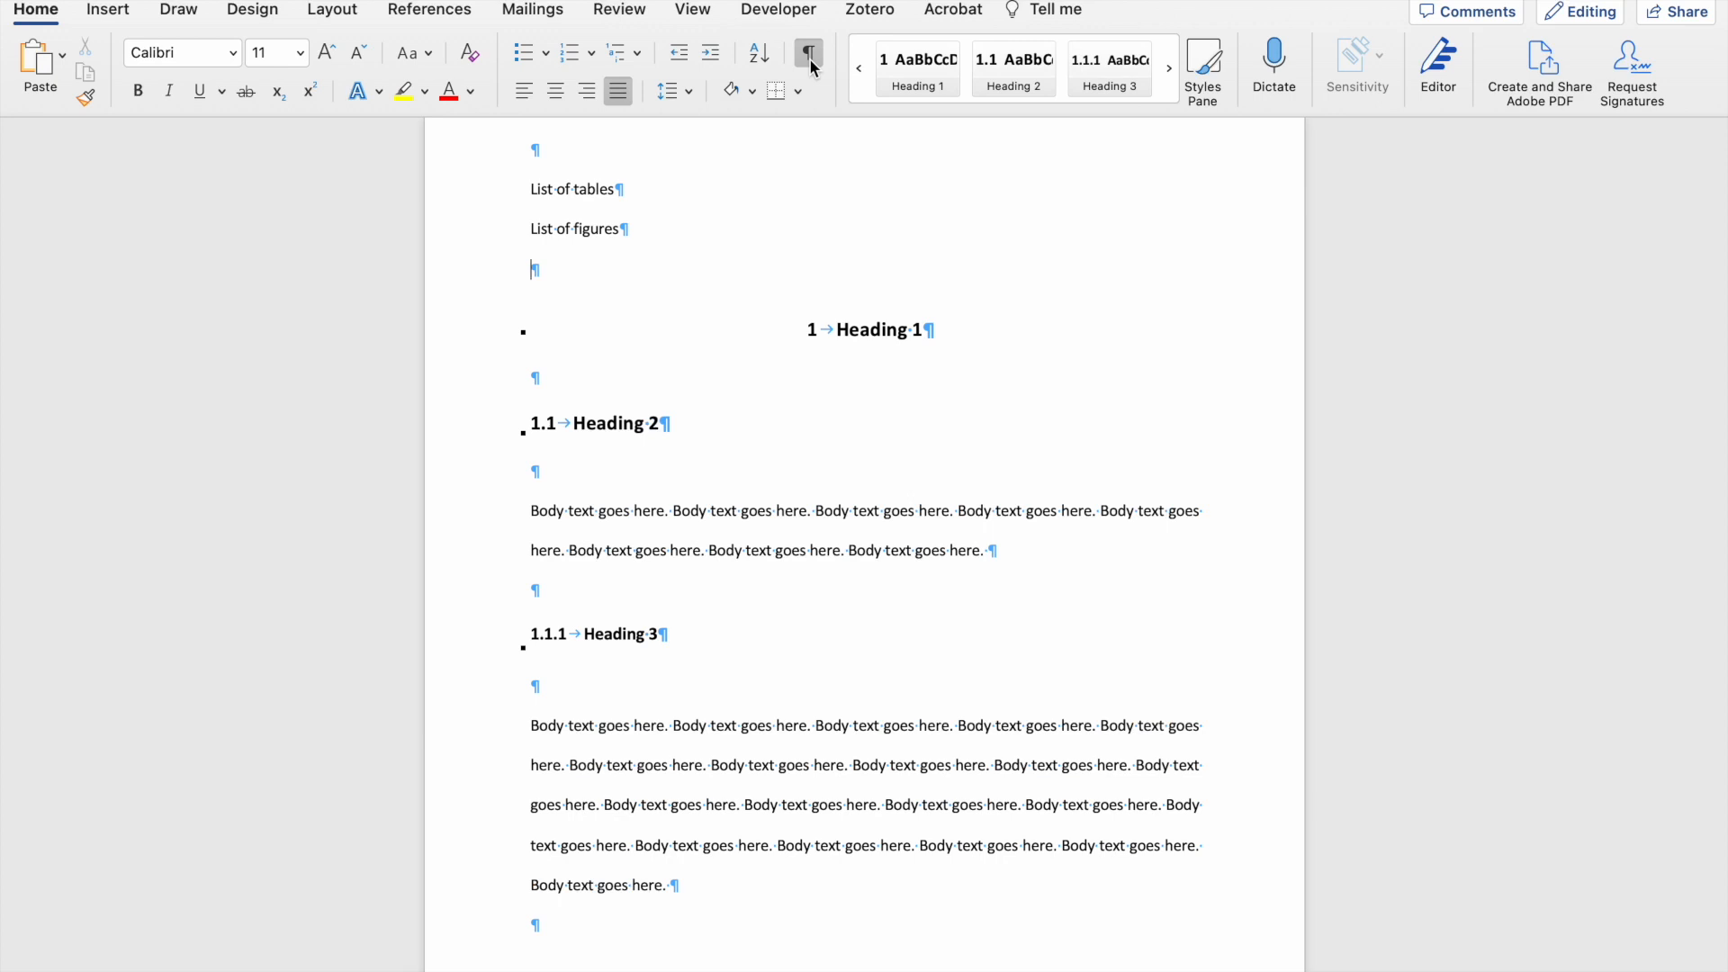
left_click(808, 52)
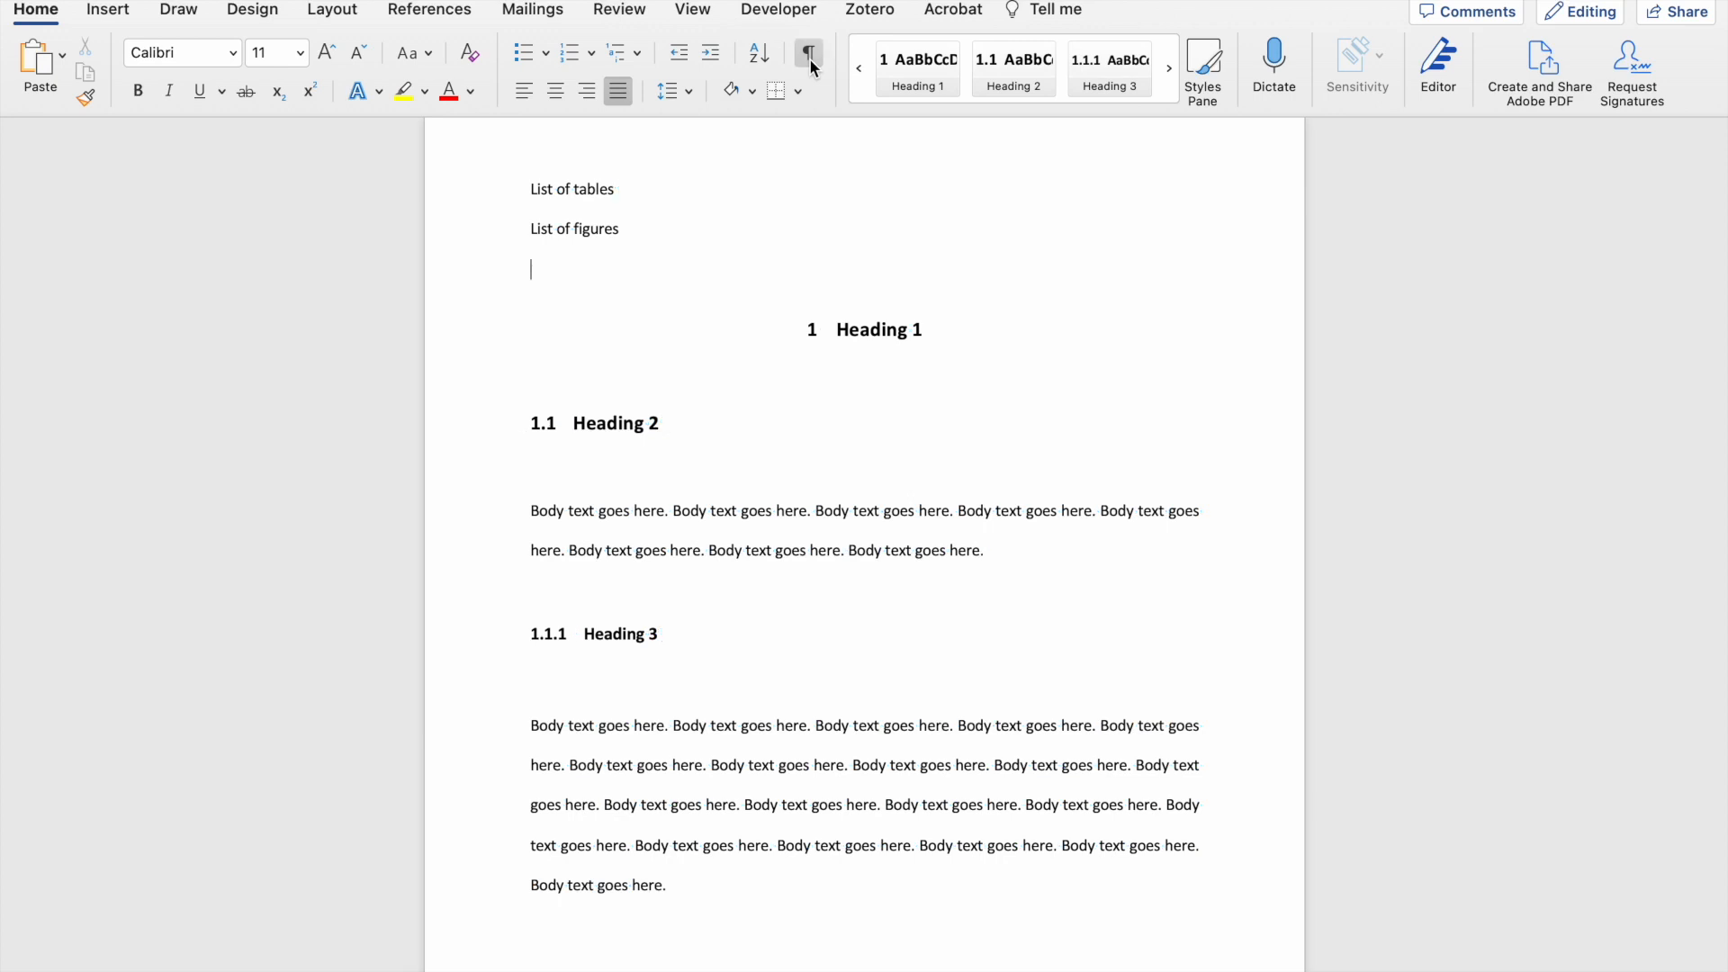
left_click(809, 54)
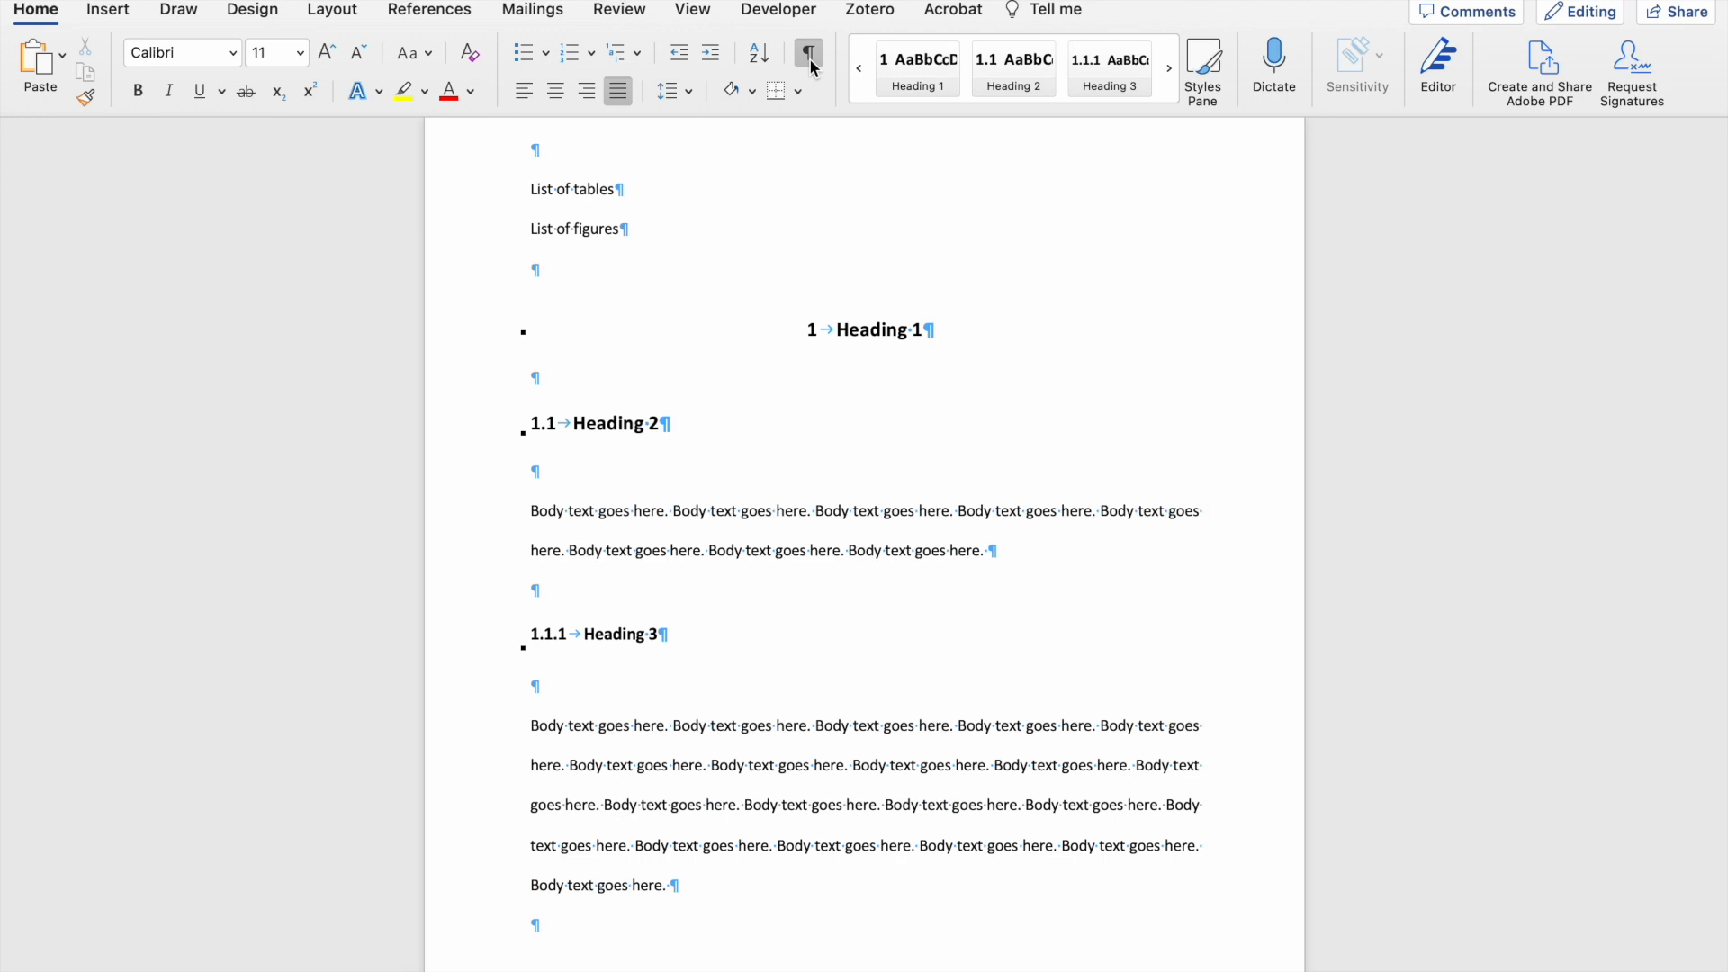
left_click(533, 270)
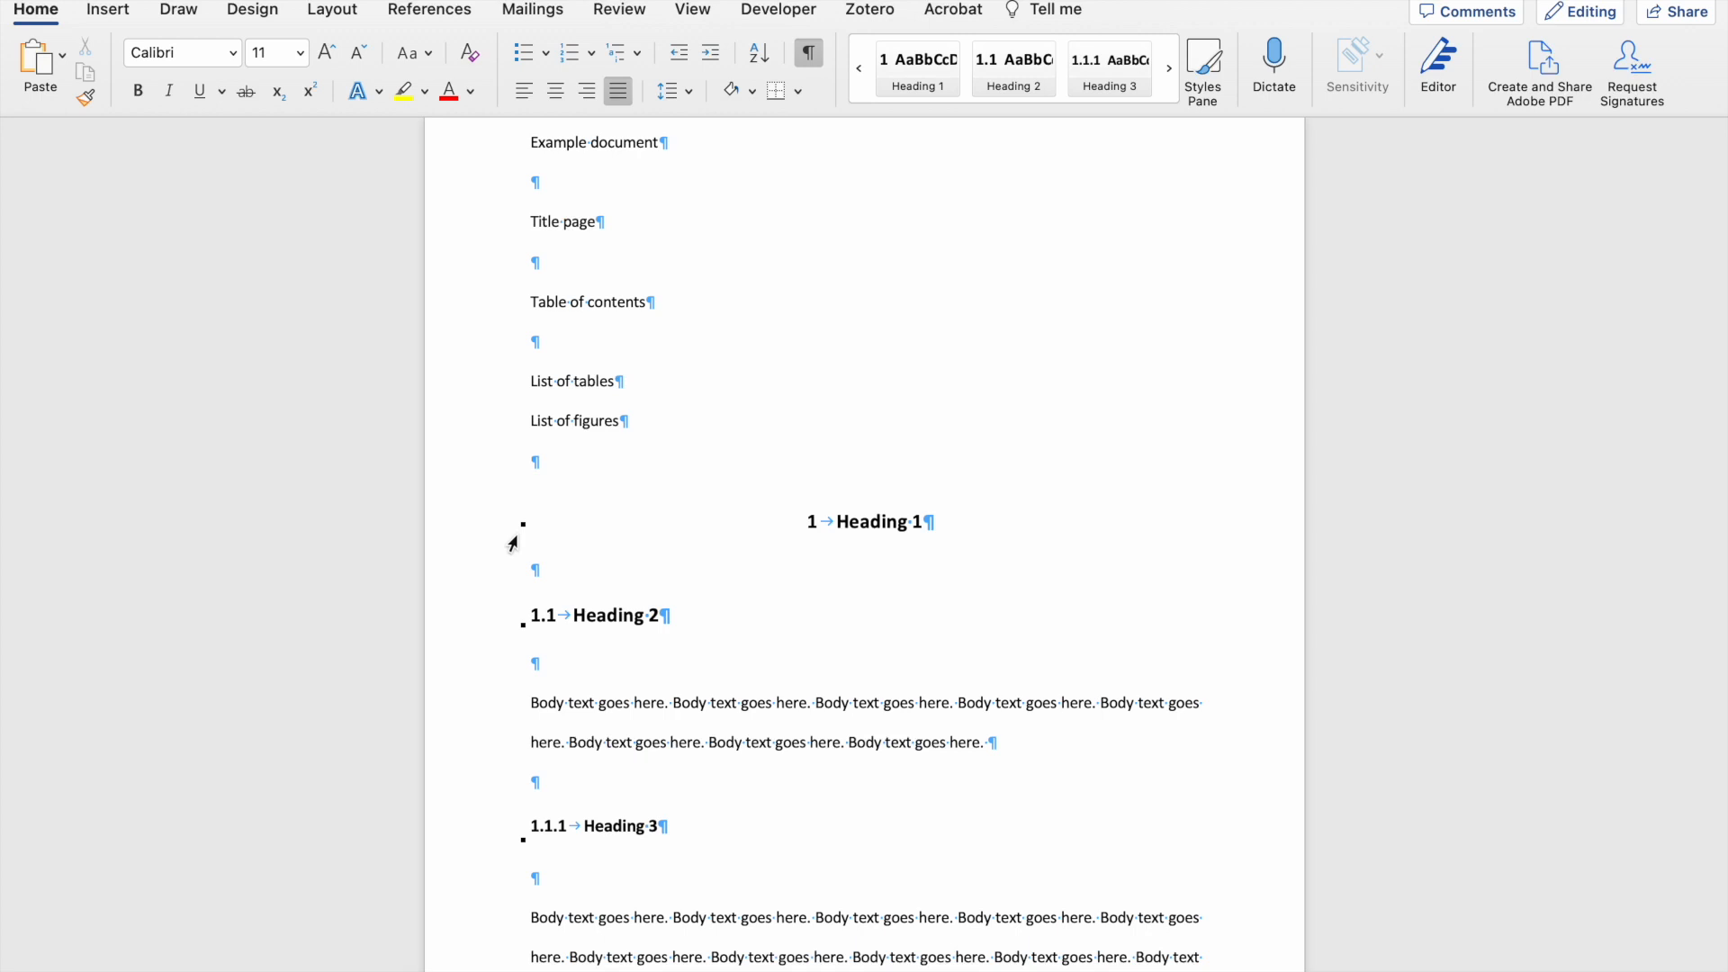
mouse_move(513, 598)
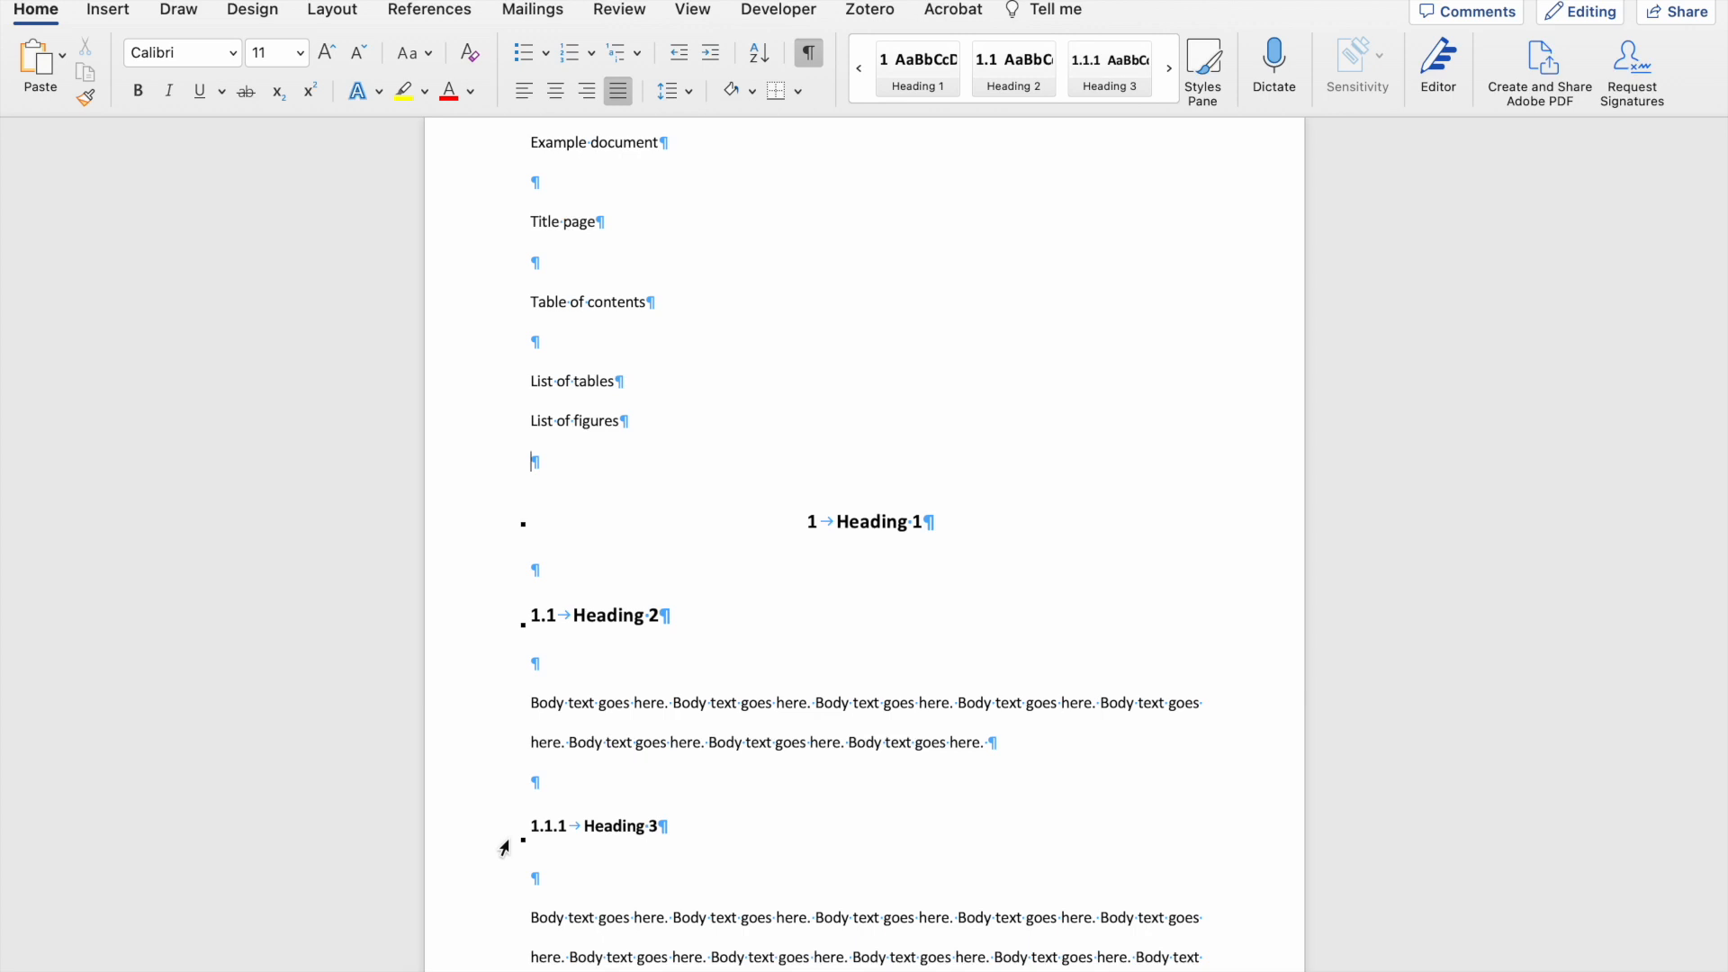
mouse_move(1001, 744)
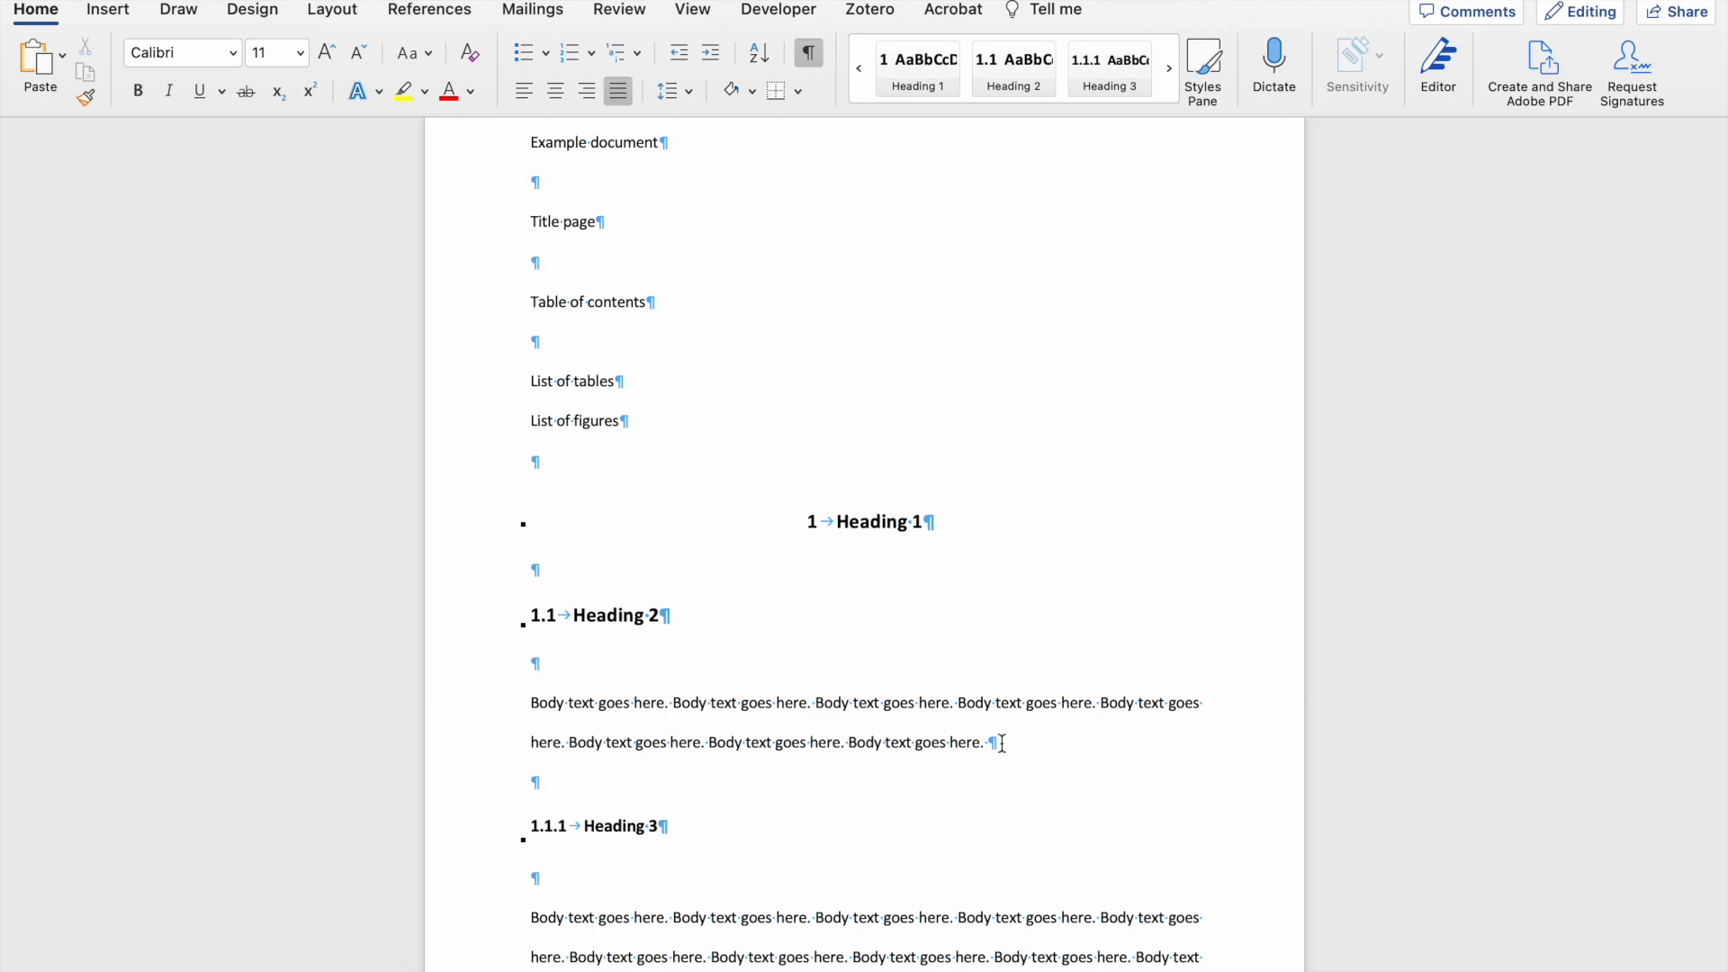
scroll("down", 3)
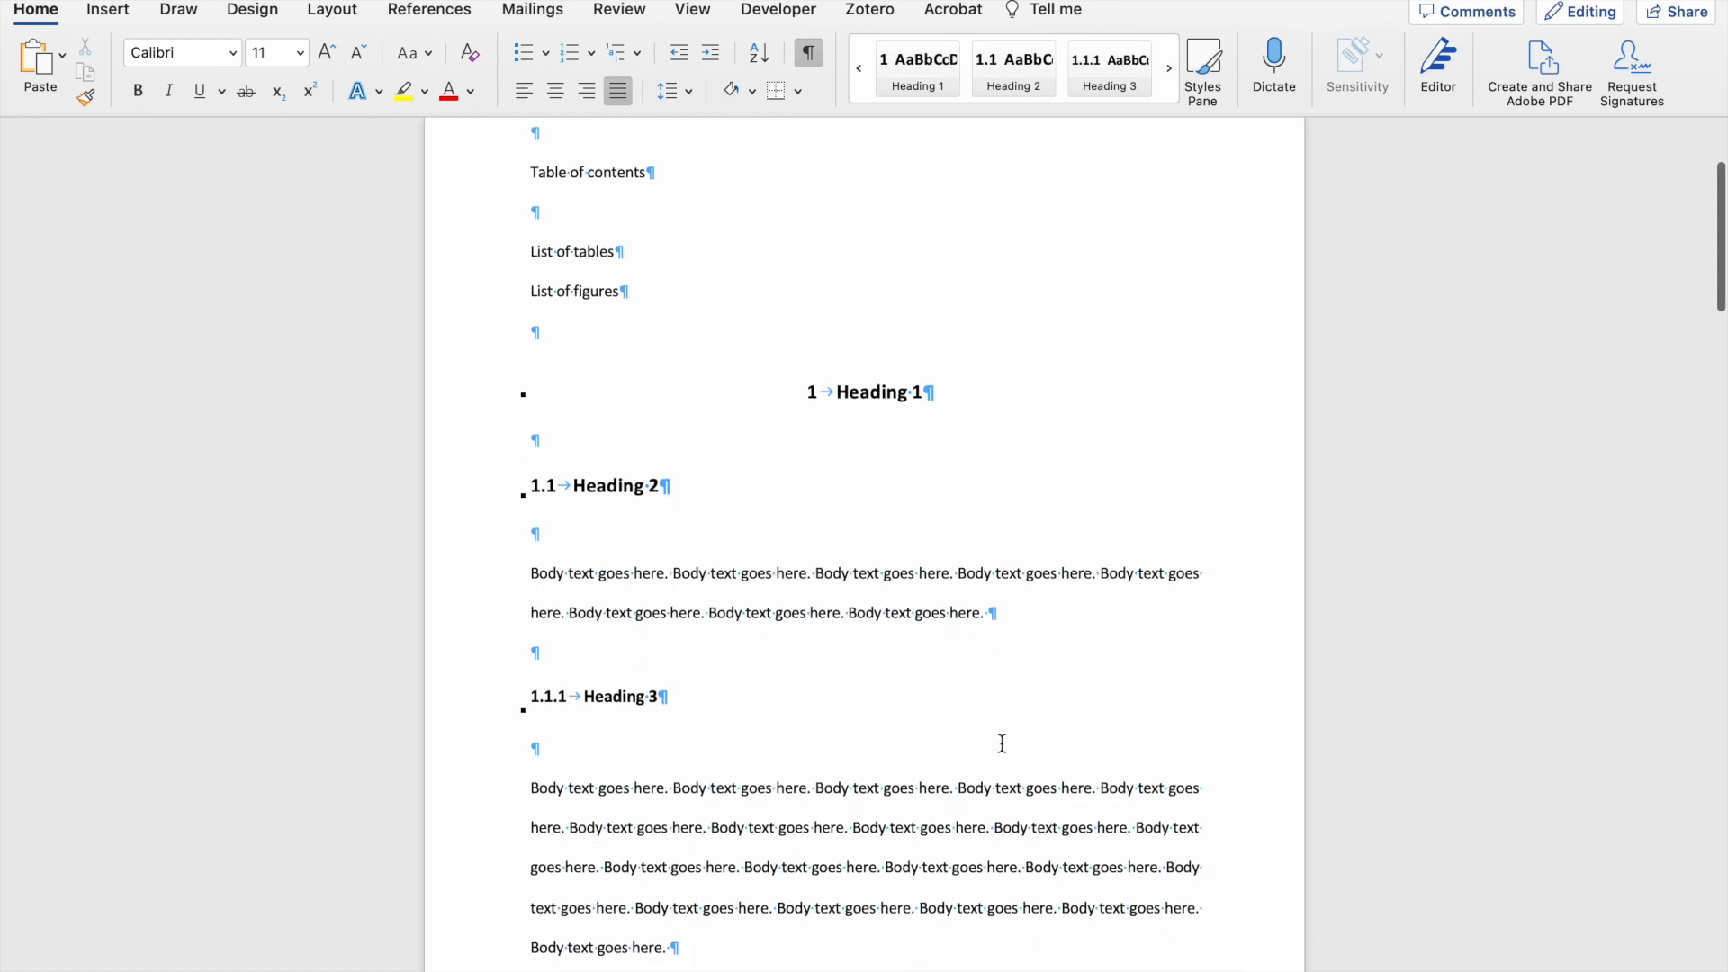
scroll("down", 3)
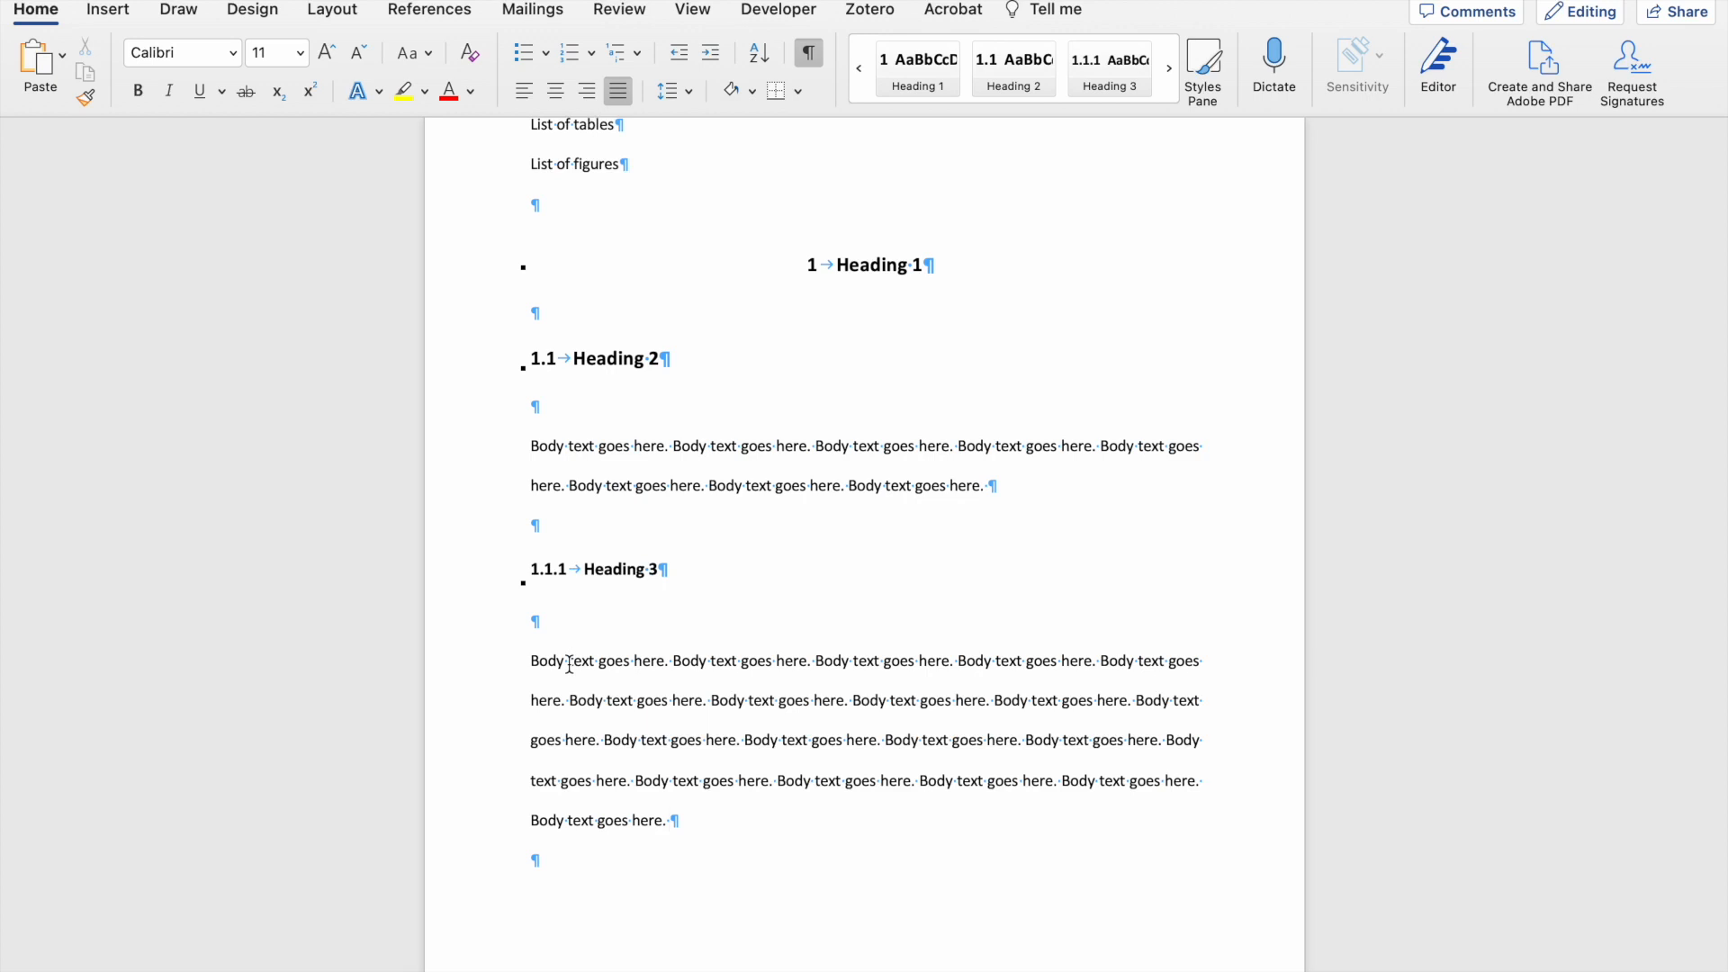
double_click(548, 661)
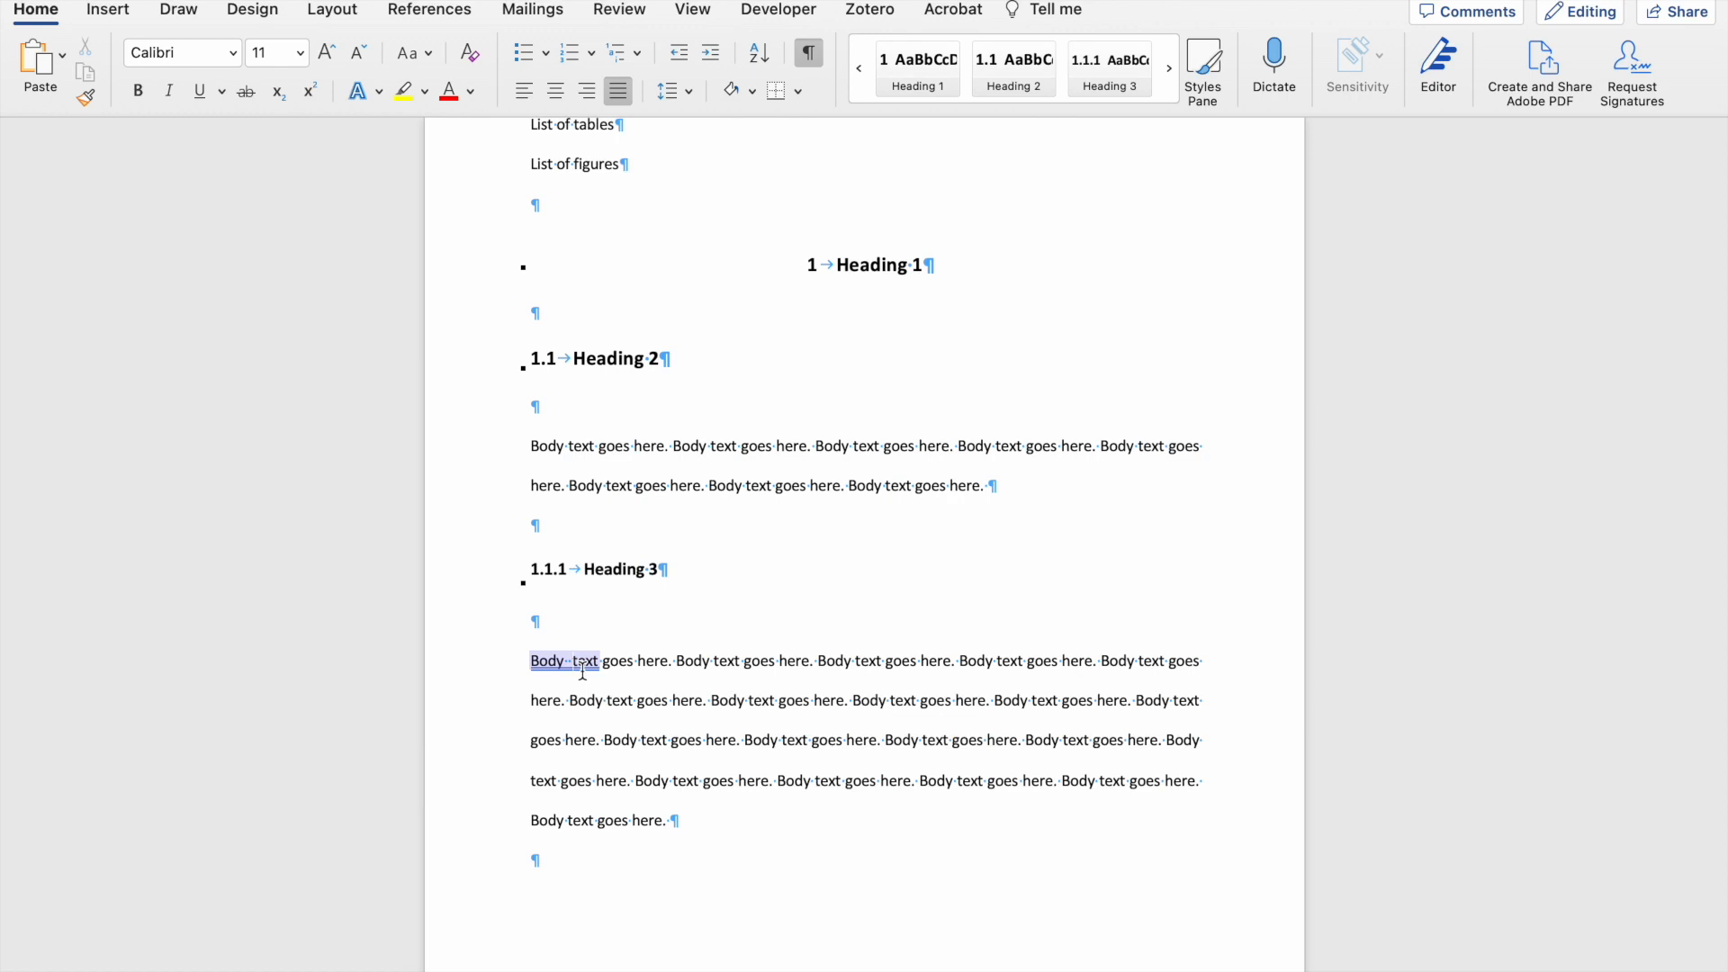
- Hide the marks, select 'Body text' to compare the extra space, then show the marks again
left_click(808, 54)
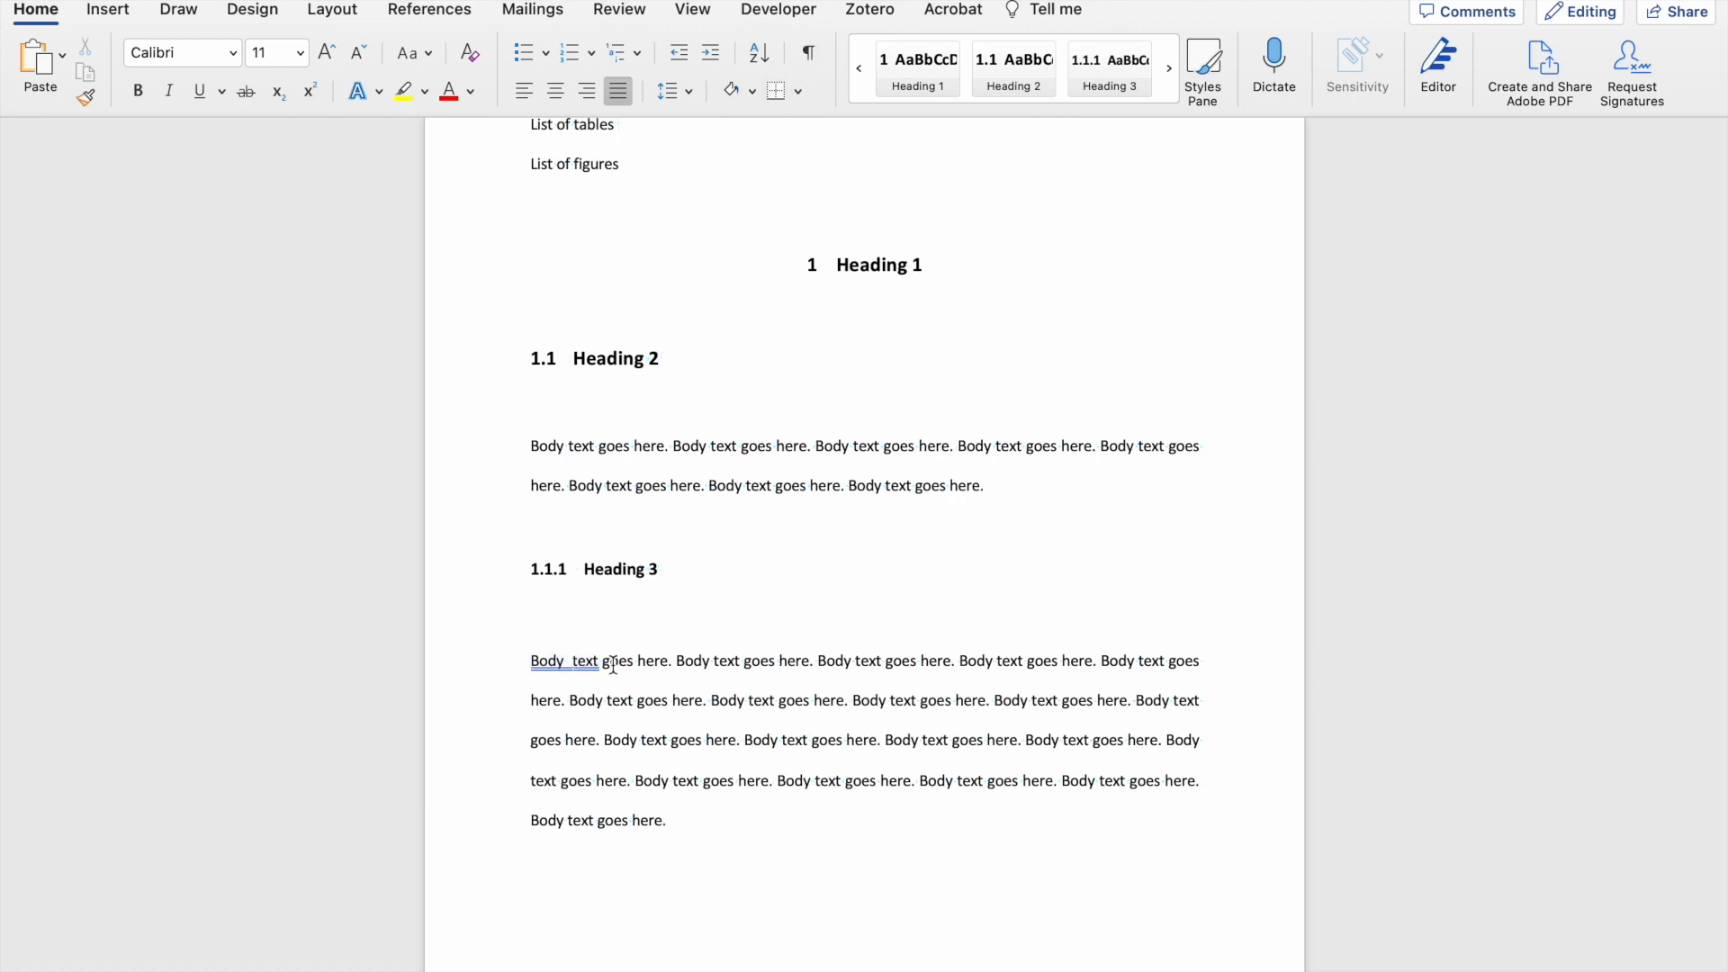
double_click(563, 661)
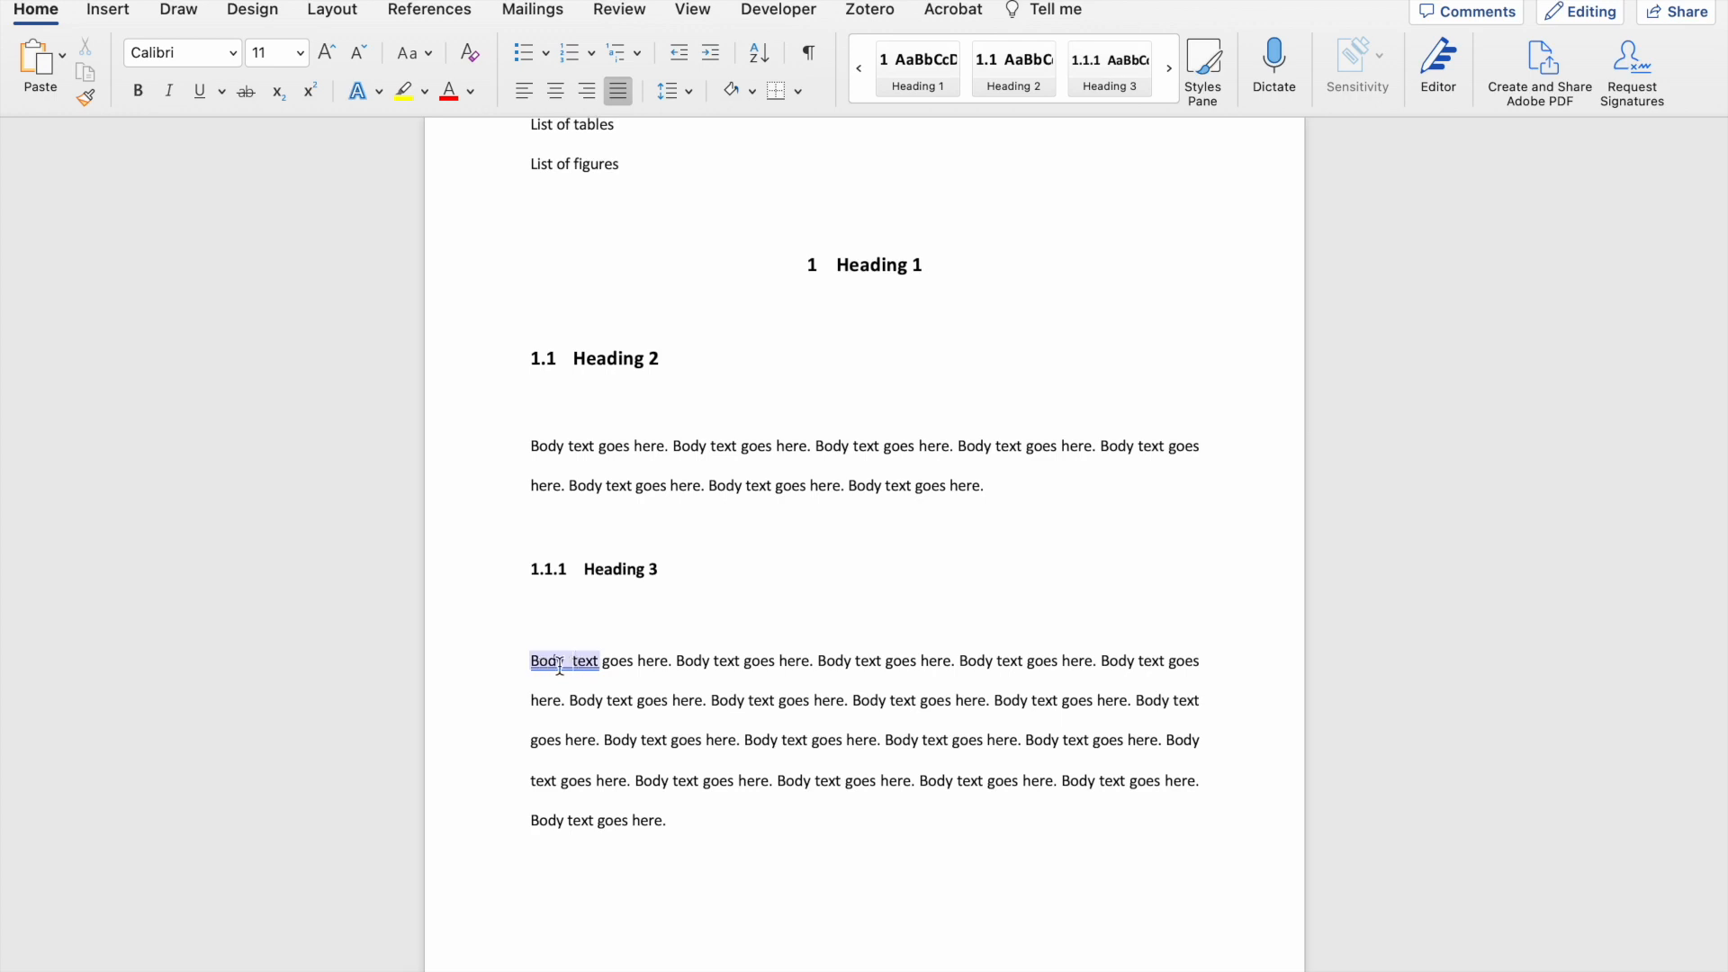
left_click(808, 52)
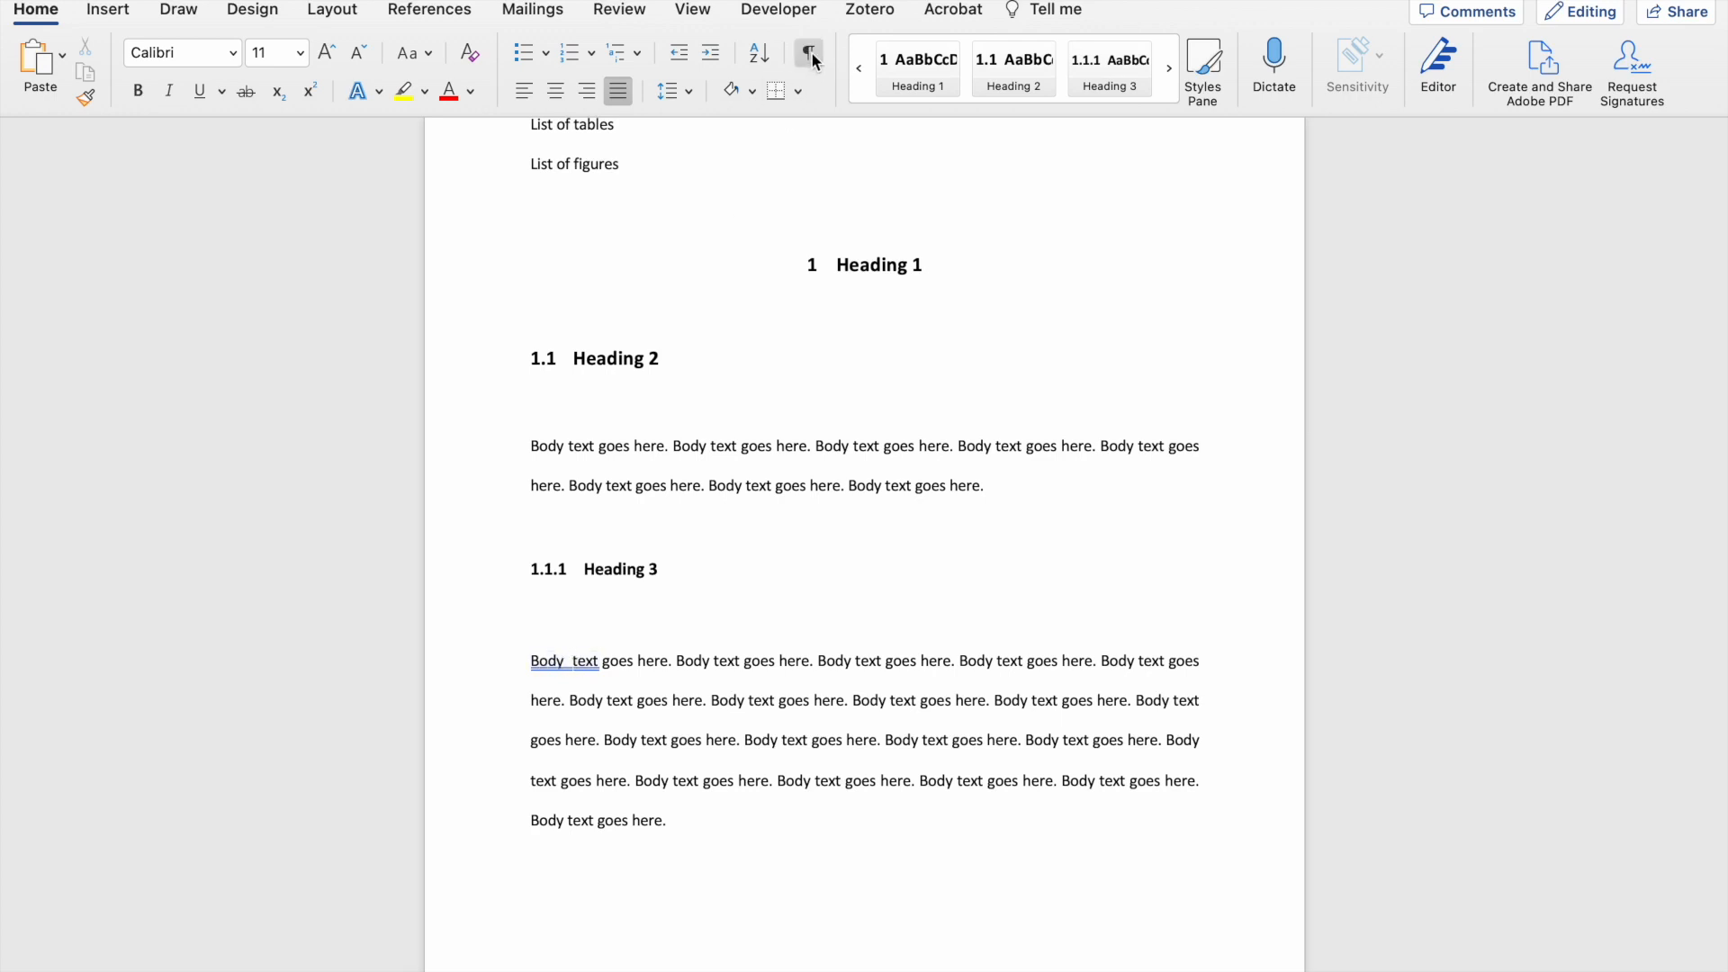
left_click(808, 54)
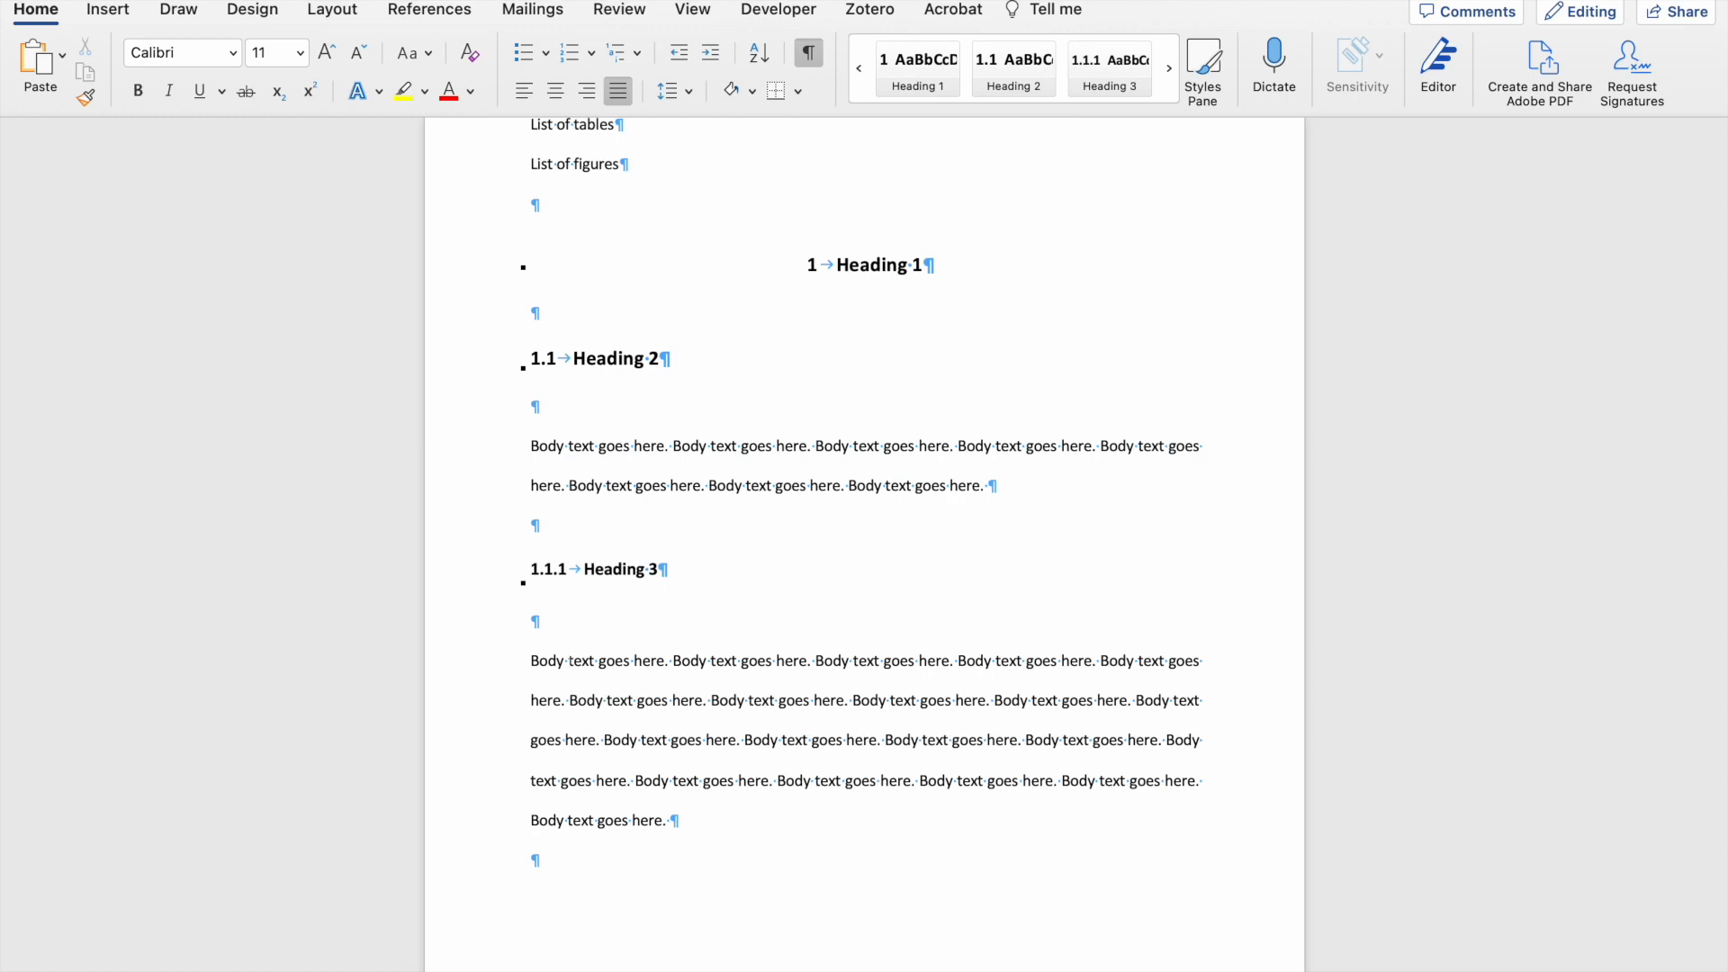
left_click(569, 661)
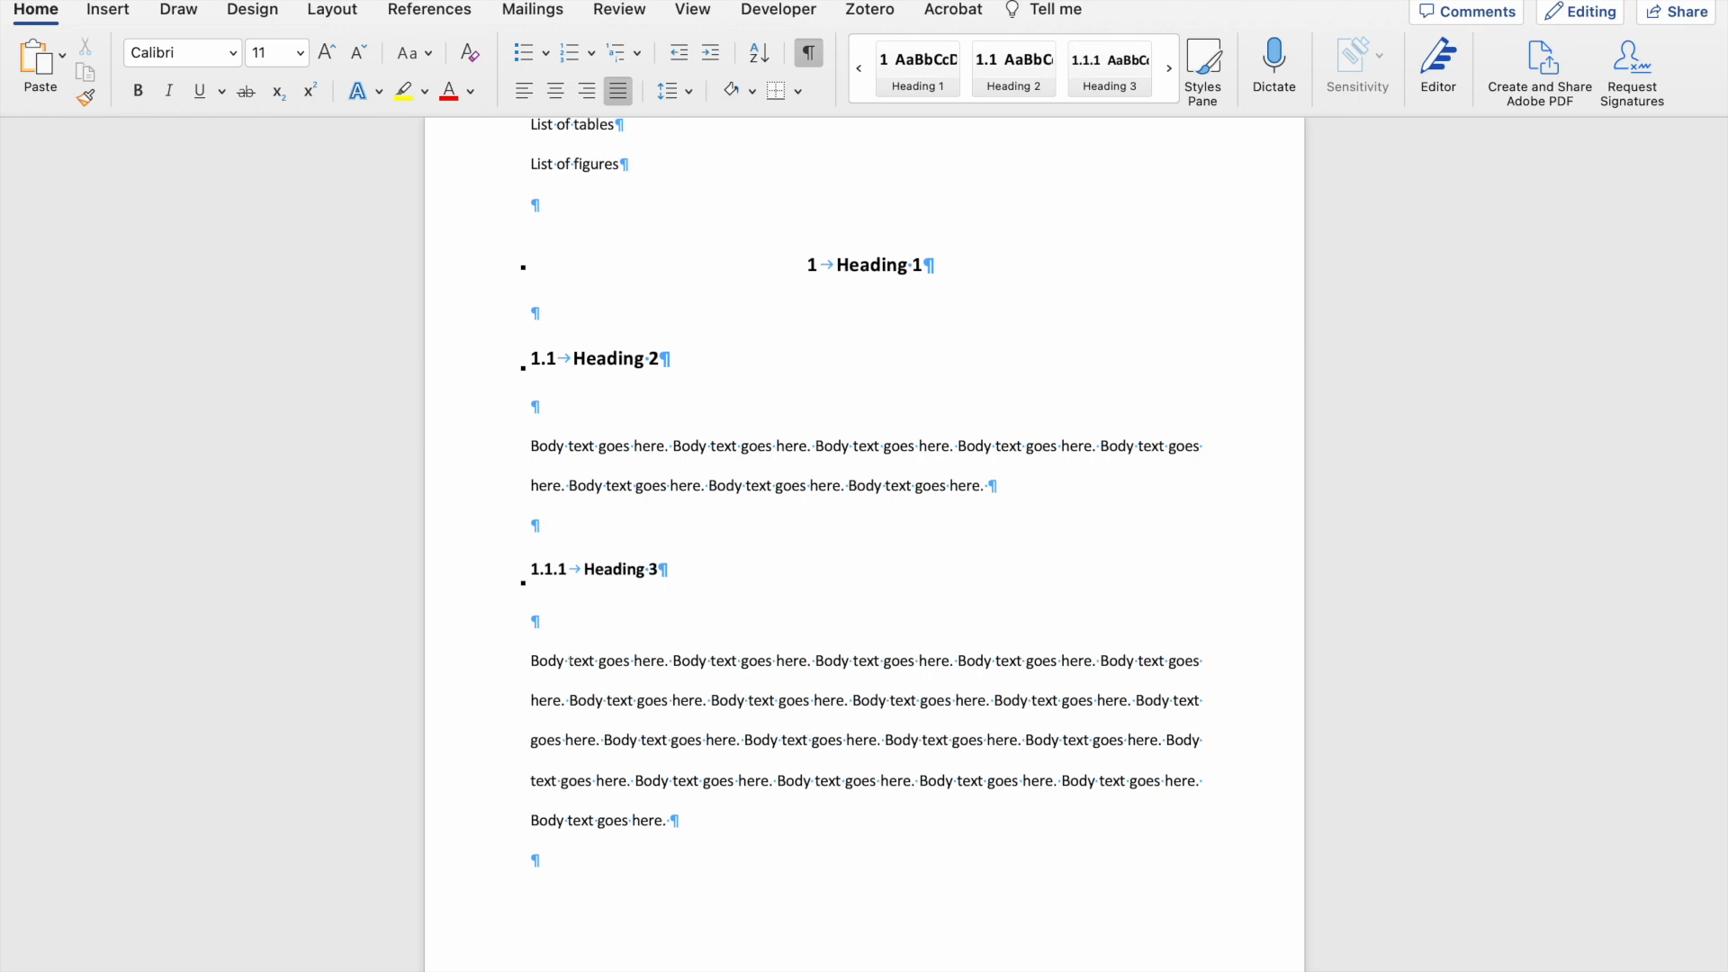
left_click(571, 660)
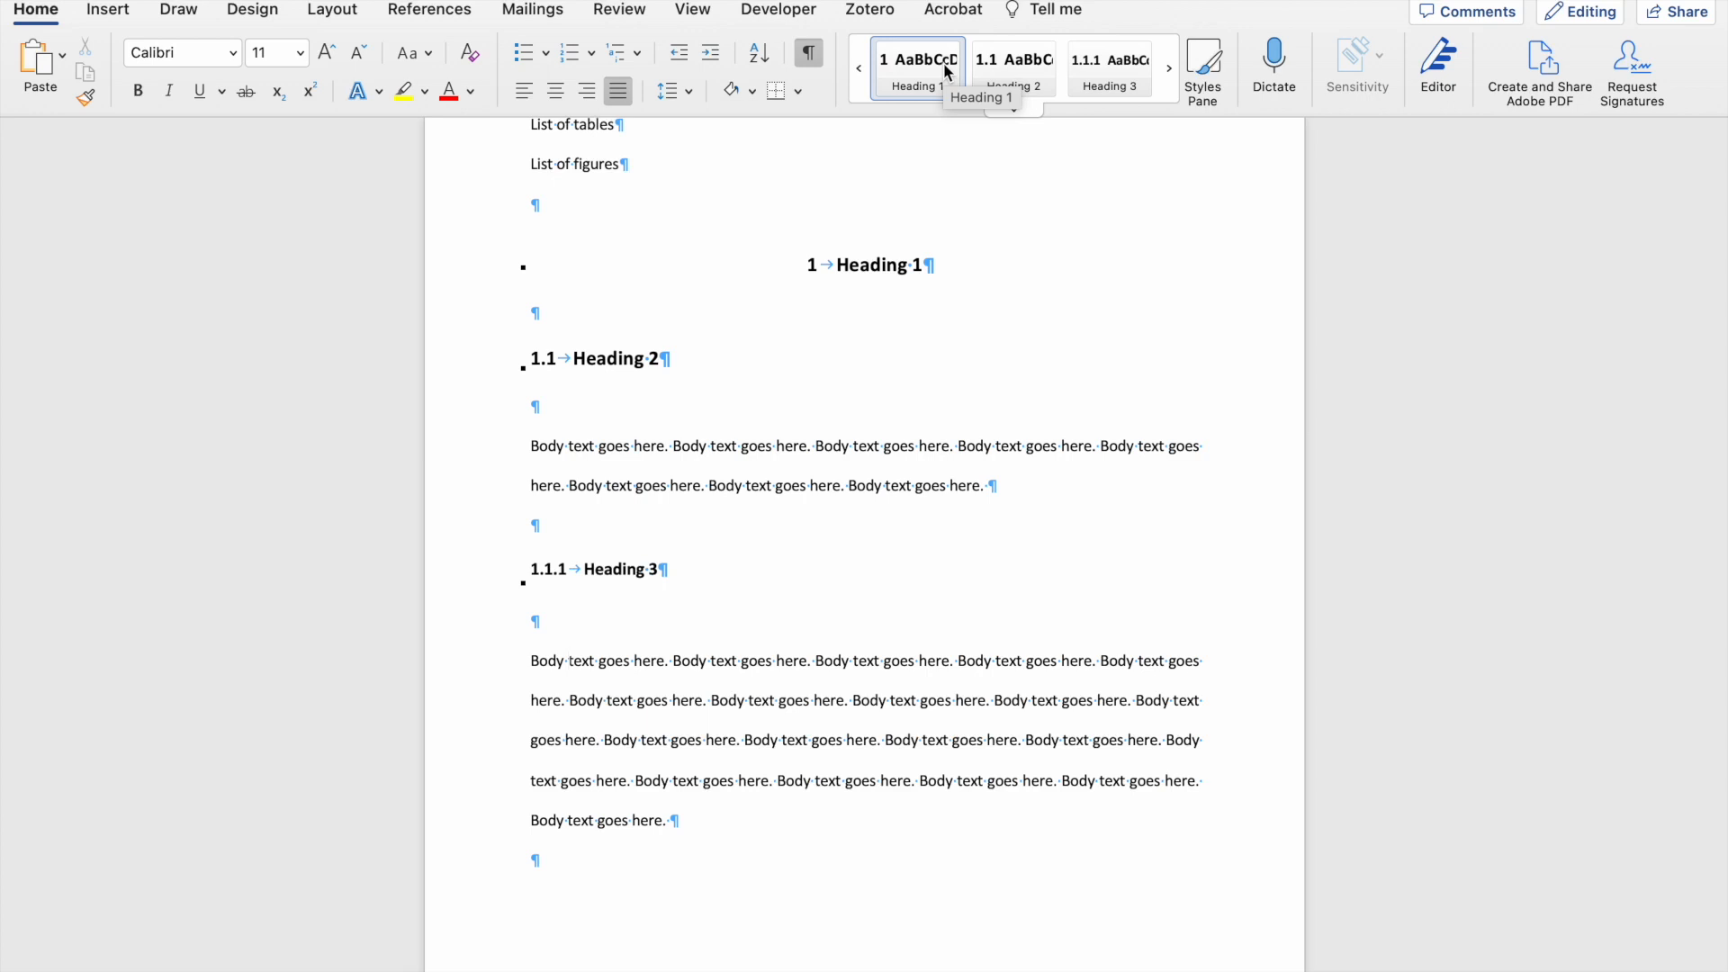
left_click(106, 11)
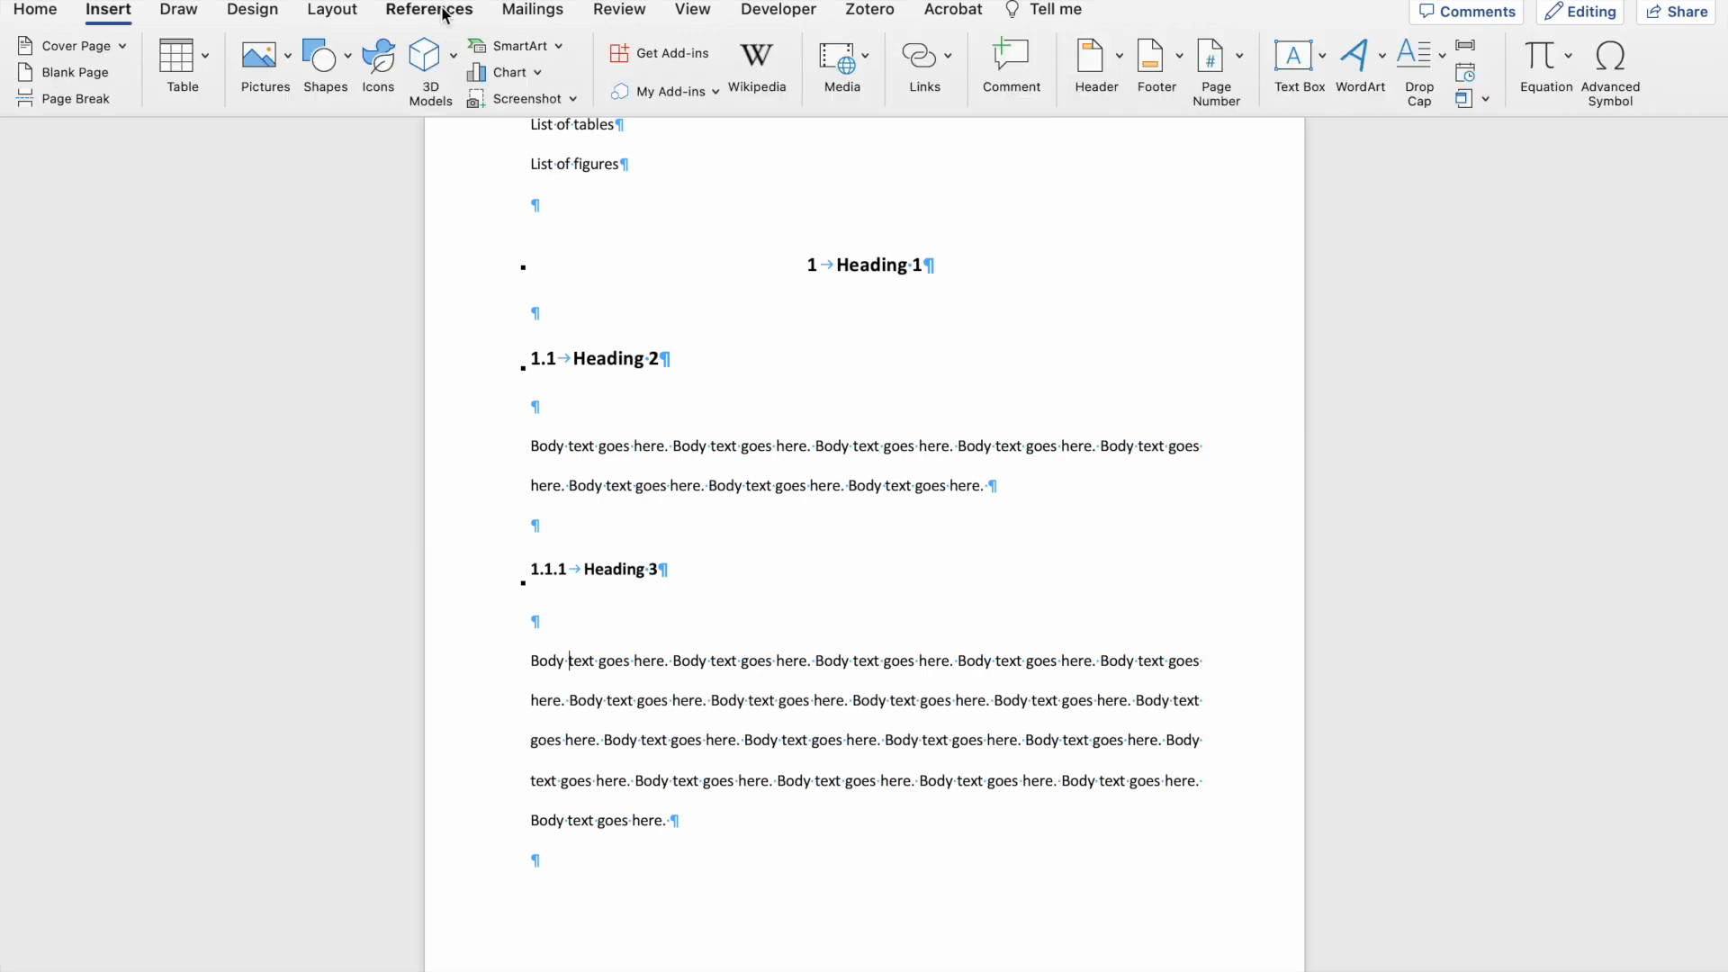
left_click(34, 55)
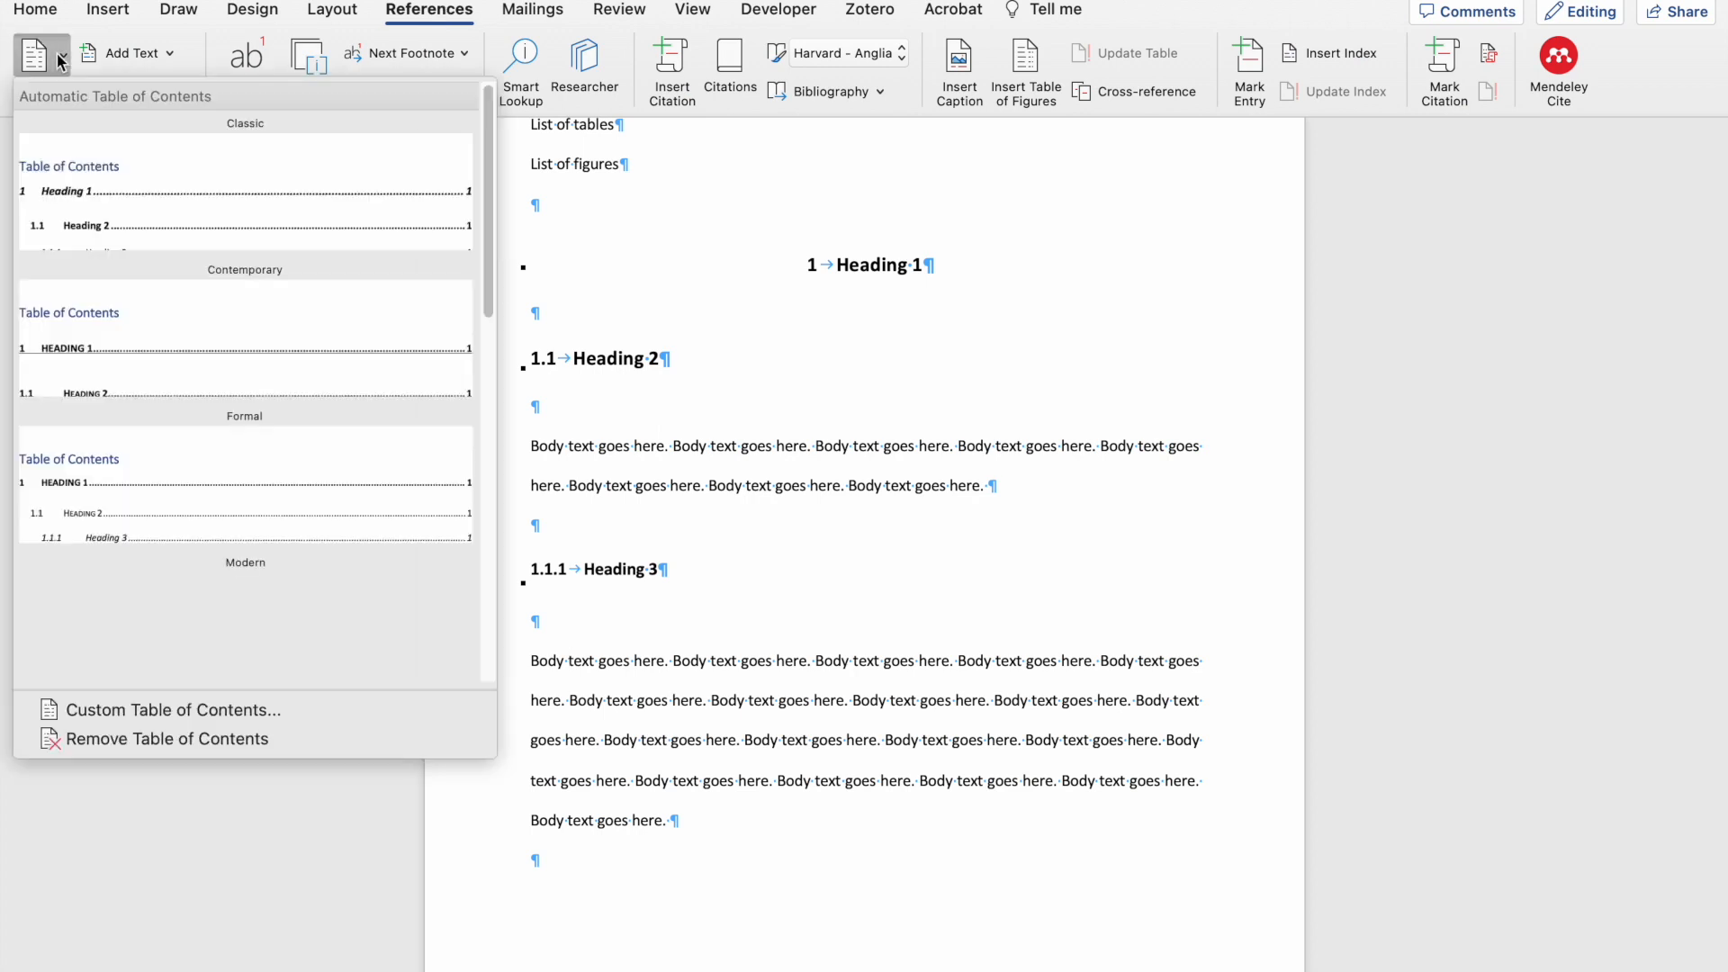
left_click(691, 11)
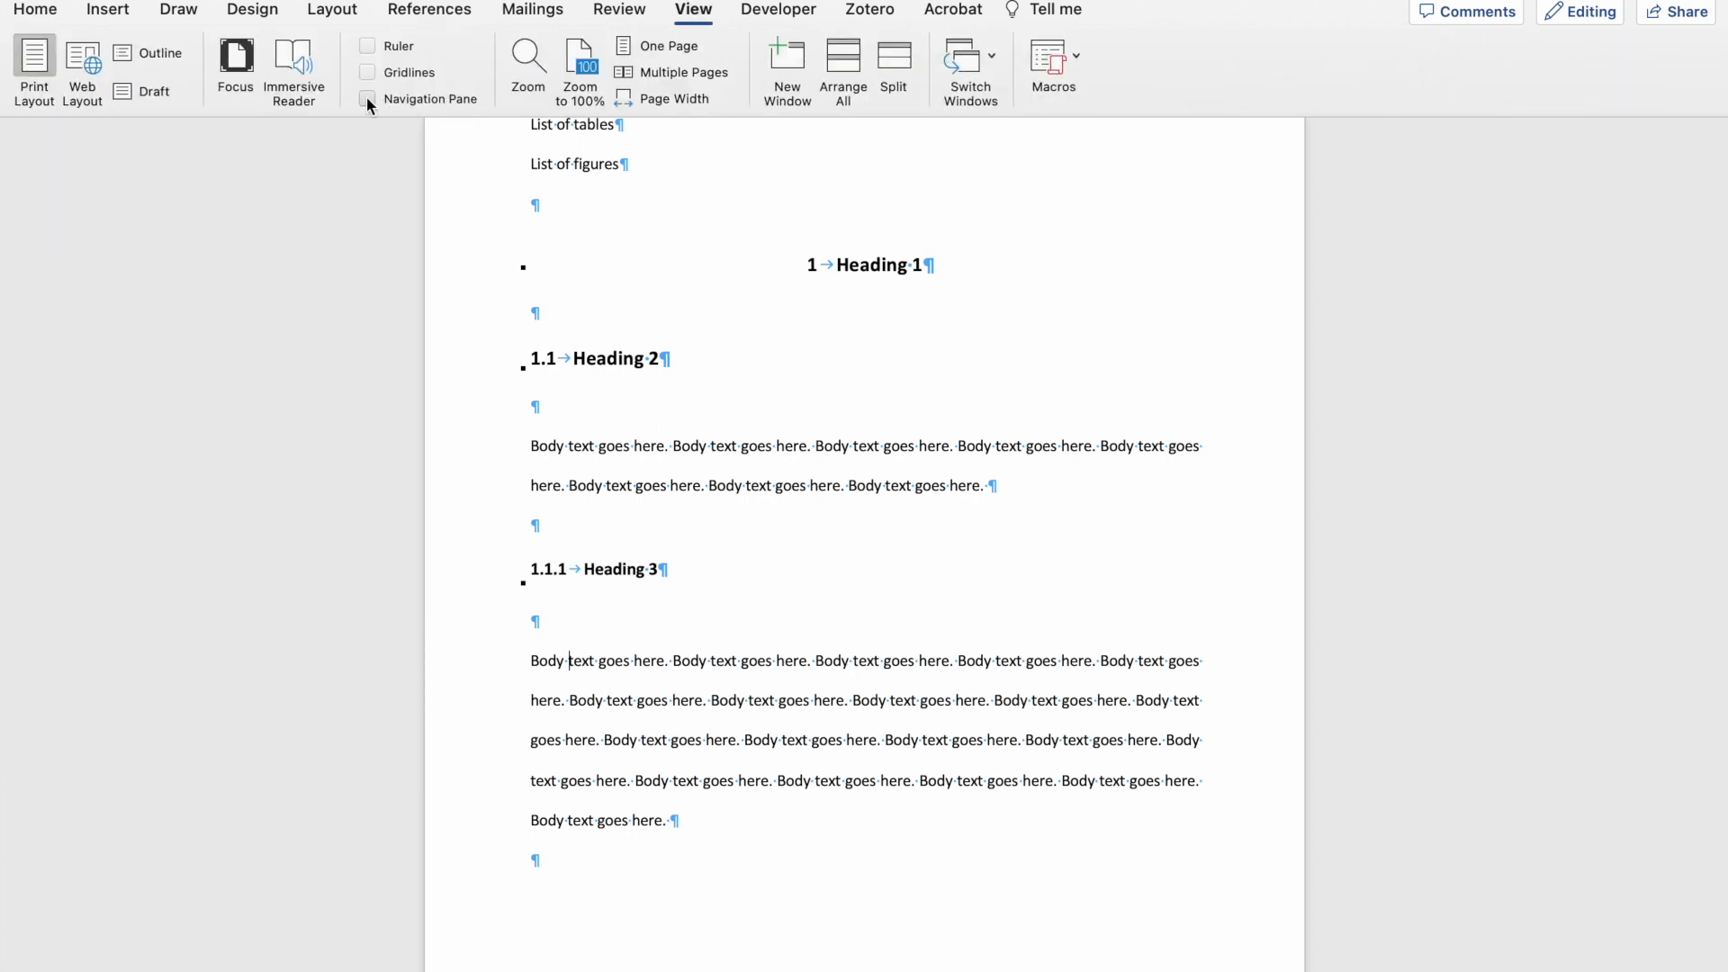
left_click(34, 9)
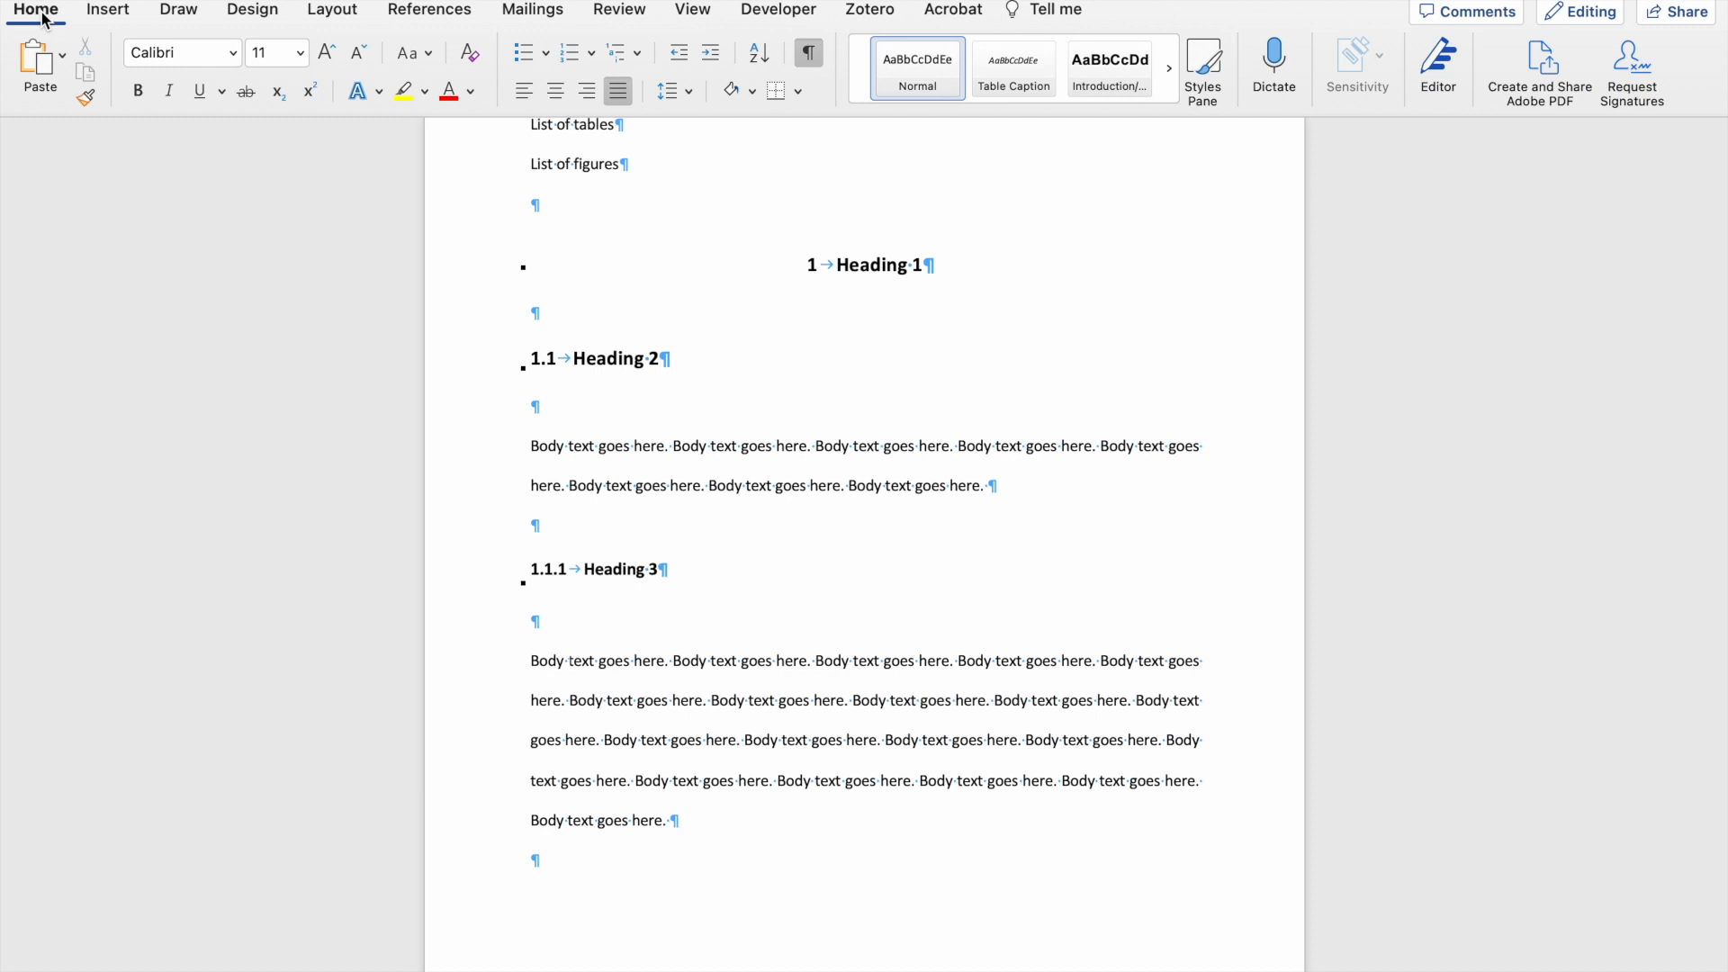
left_click(569, 661)
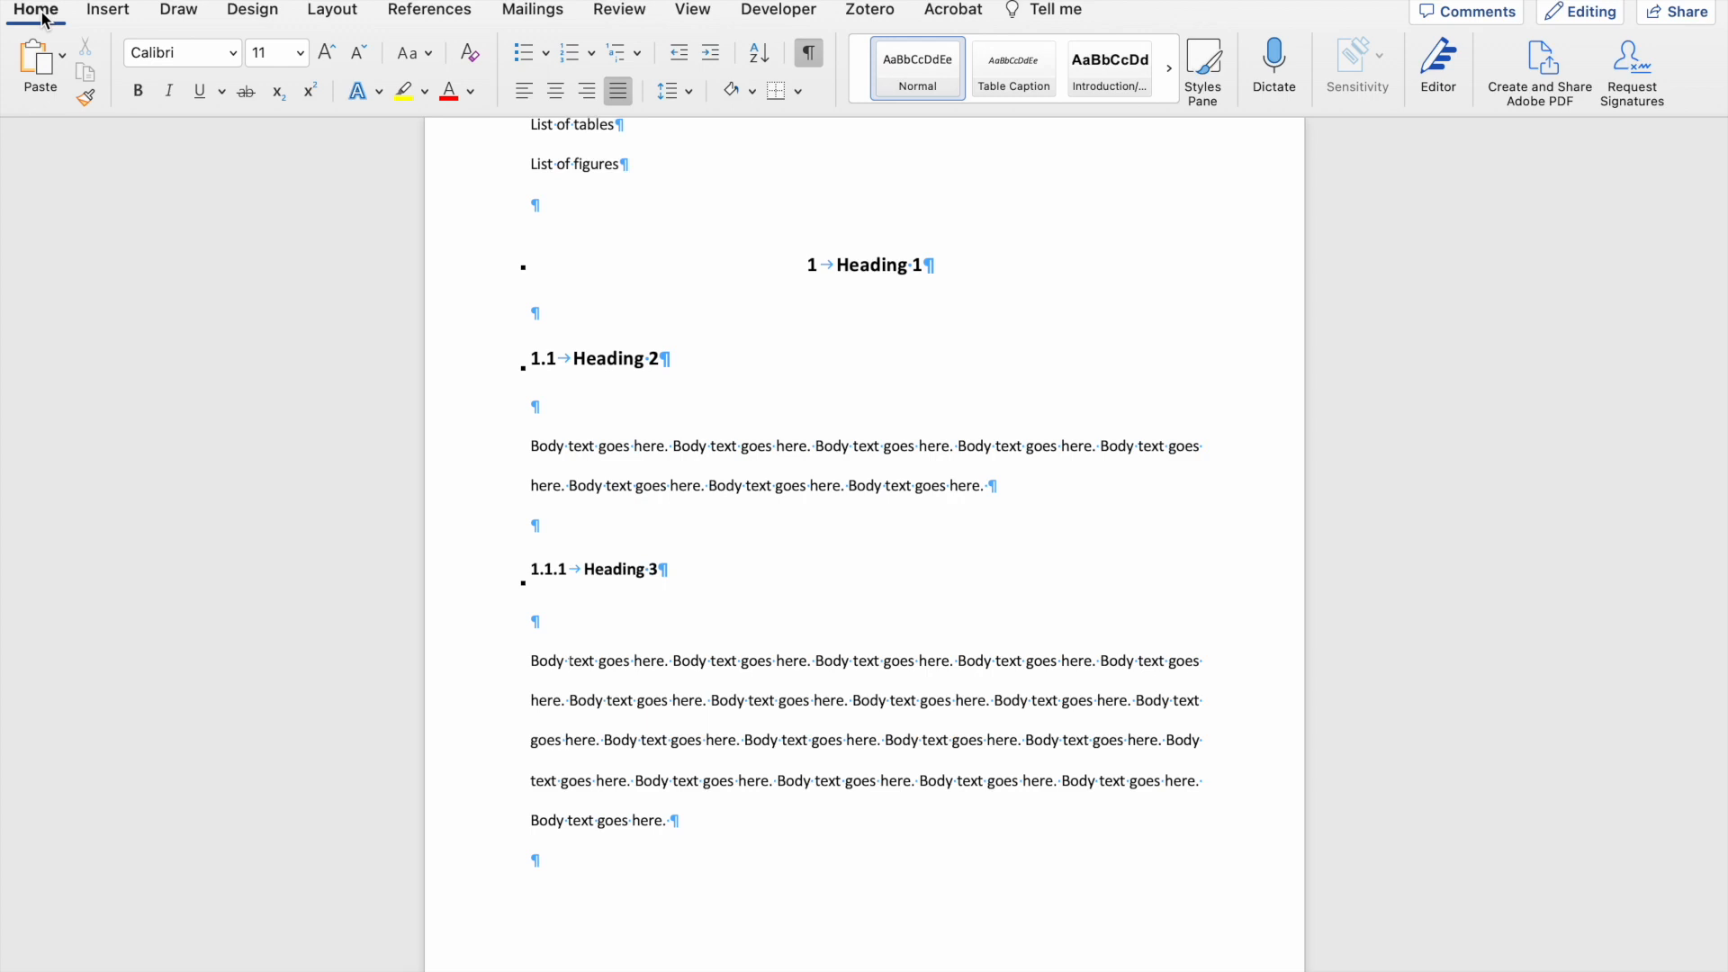
left_click(570, 661)
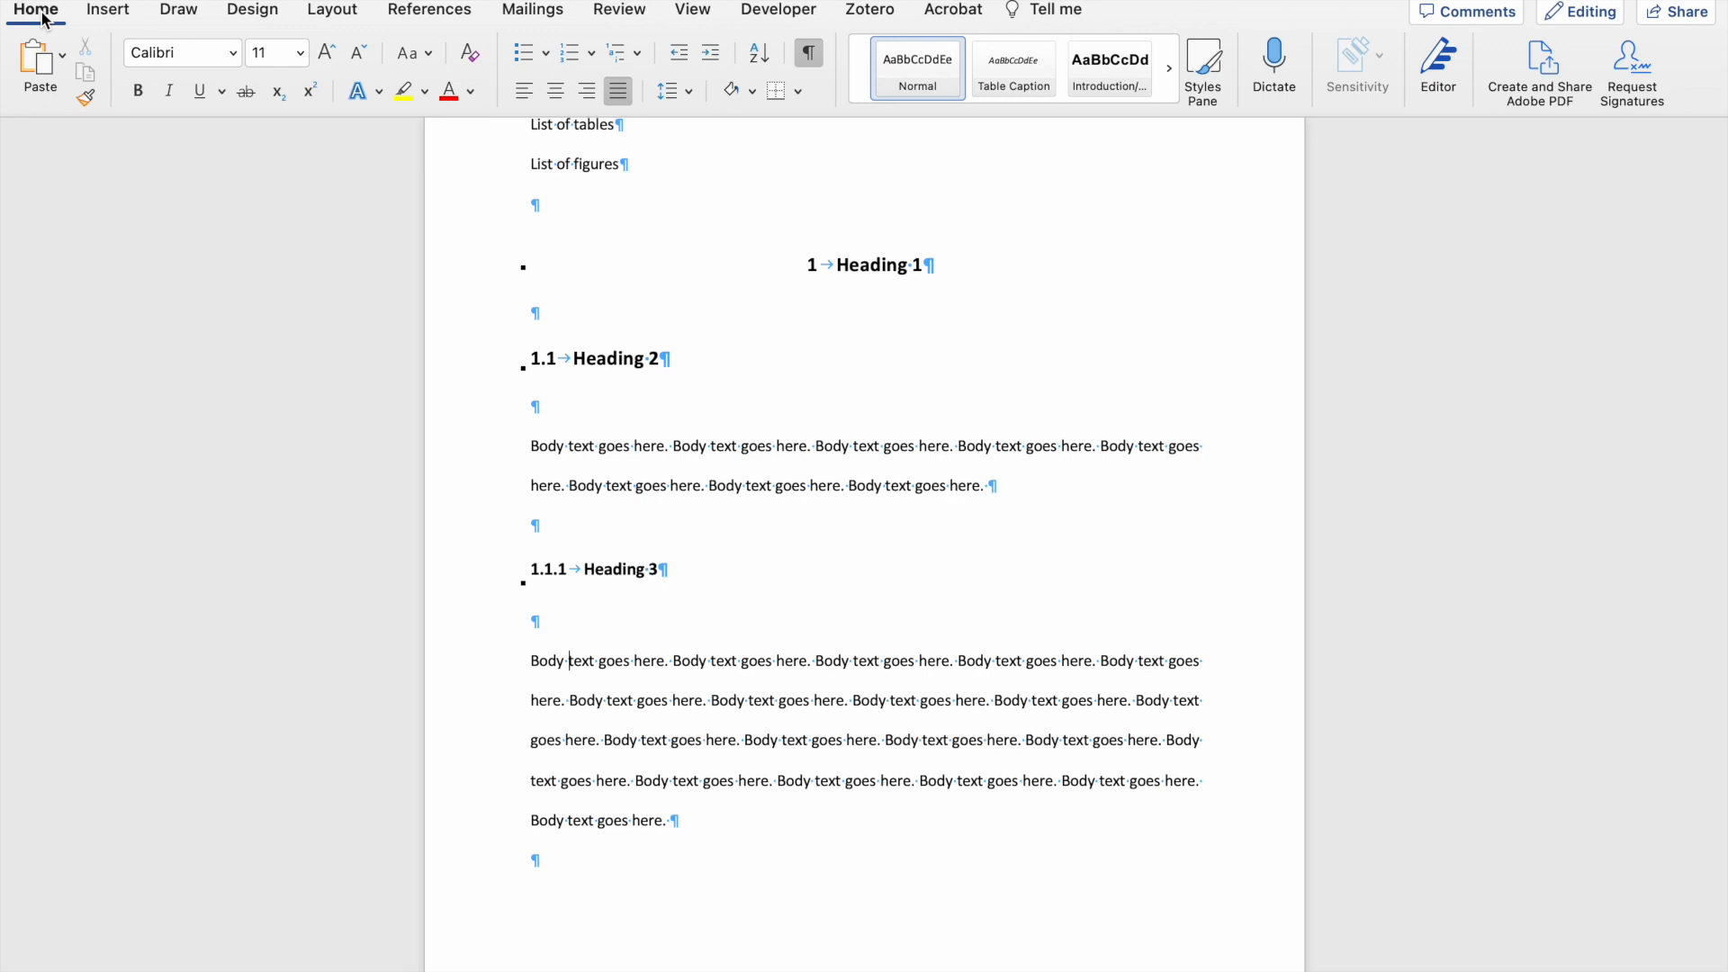